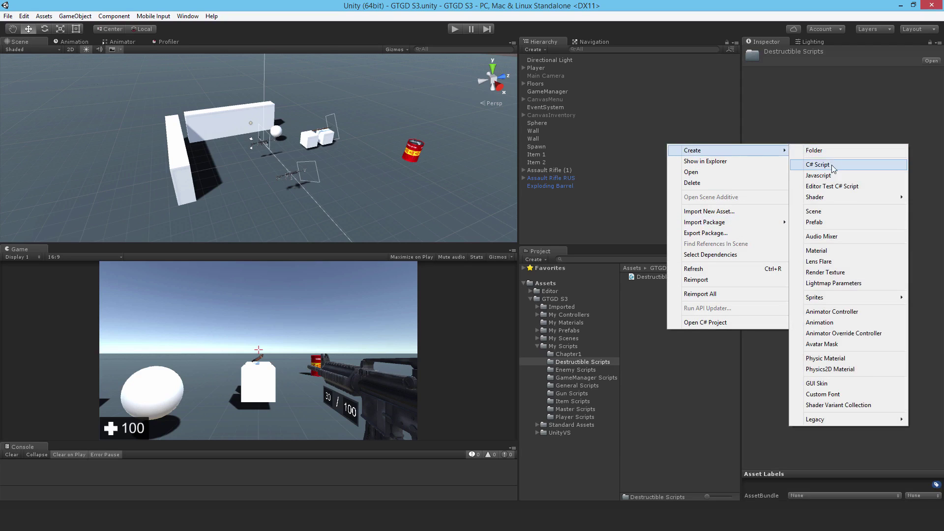
- Create a new C# script named Destructible_Health in the Destructible Scripts folder
{"action": "left_click", "coordinate": [817, 165]}
{"action": "type", "text": "Destructible_Healt"}
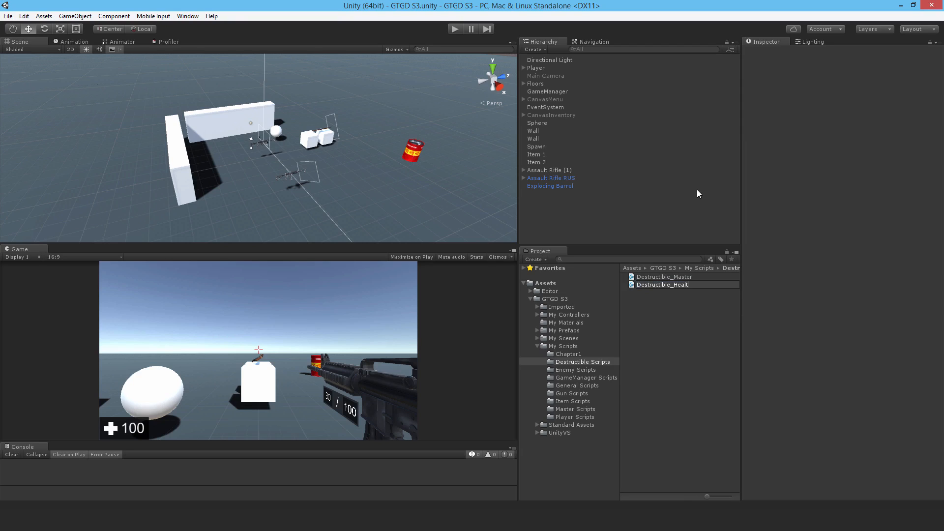
{"action": "left_click", "coordinate": [662, 276]}
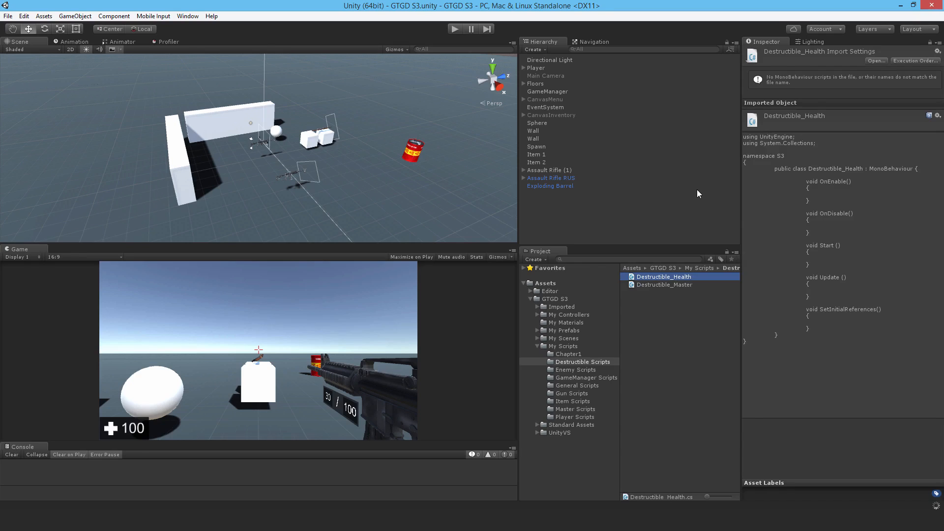
- Declare the private Destructible_Master destructibleMaster field and public int health and startingHealth fields
{"action": "double_click", "coordinate": [664, 277]}
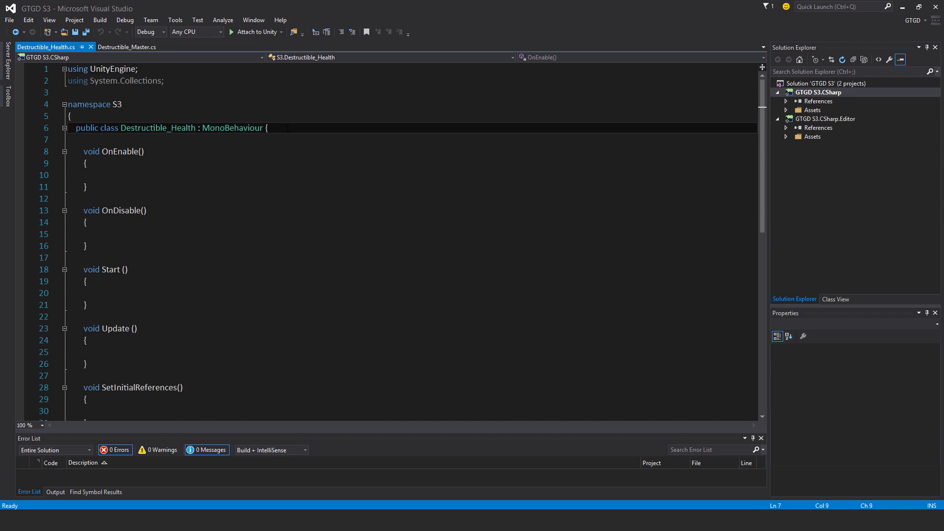
{"action": "type", "text": "private Destructible_Master d"}
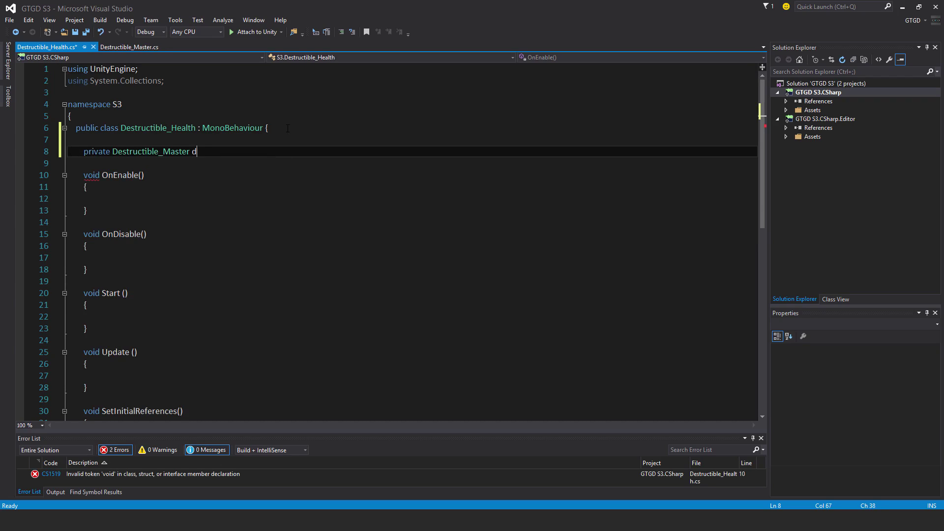
{"action": "type", "text": "estructi"}
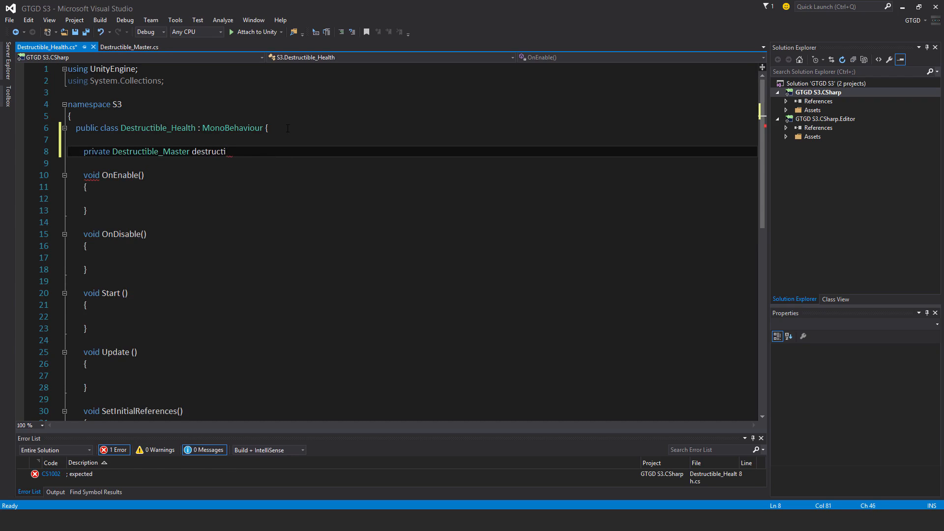
{"action": "type", "text": "bleMaster;"}
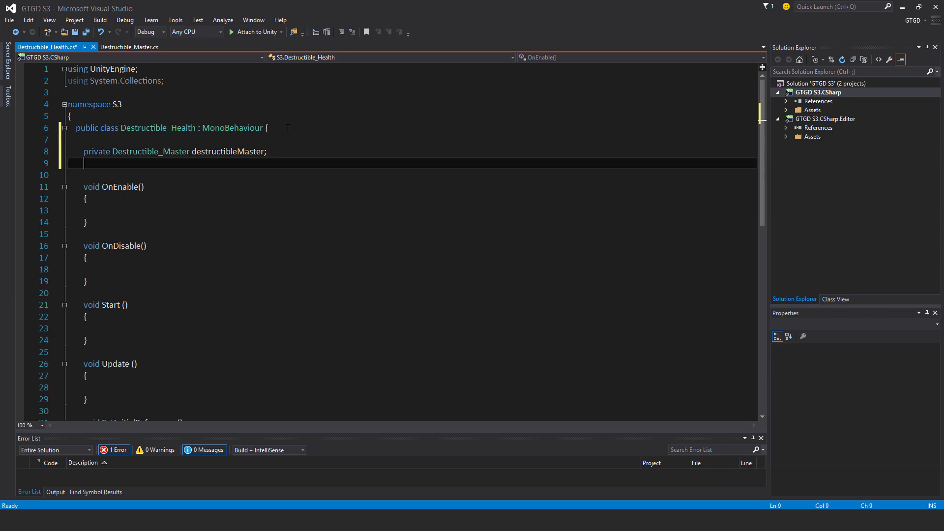
{"action": "type", "text": "public int health;"}
{"action": "type", "text": "private int starting"}
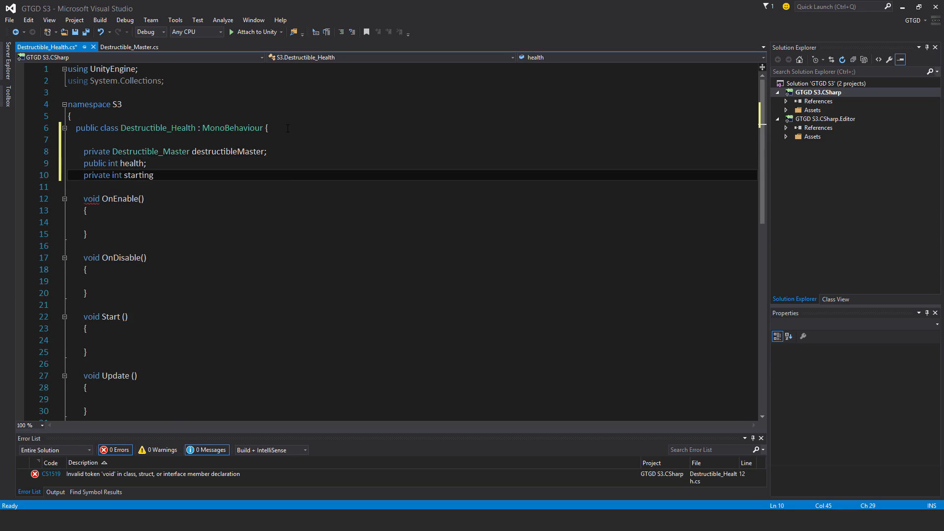
{"action": "type", "text": "Health;"}
{"action": "left_click", "coordinate": [412, 187]}
{"action": "type", "text": "private"}
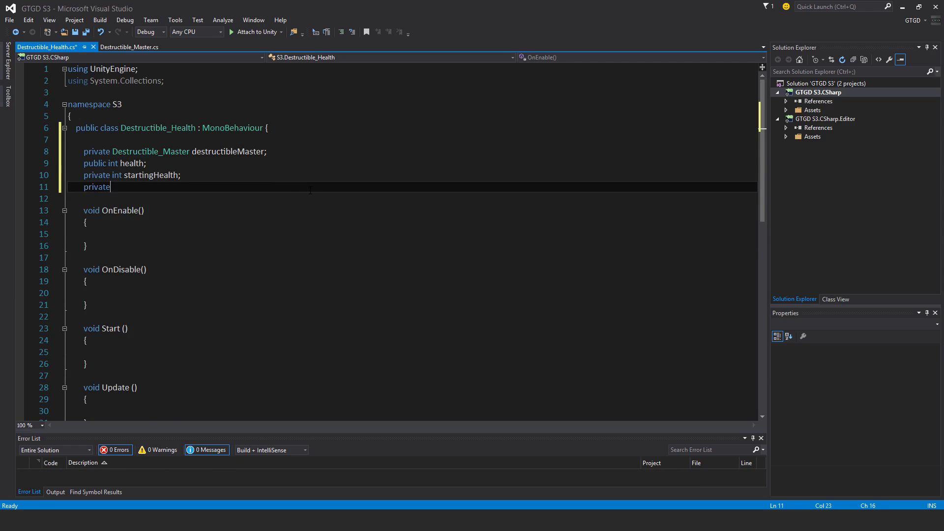
- Declare bool isExploding = false and save the script
{"action": "type", "text": "bool isE"}
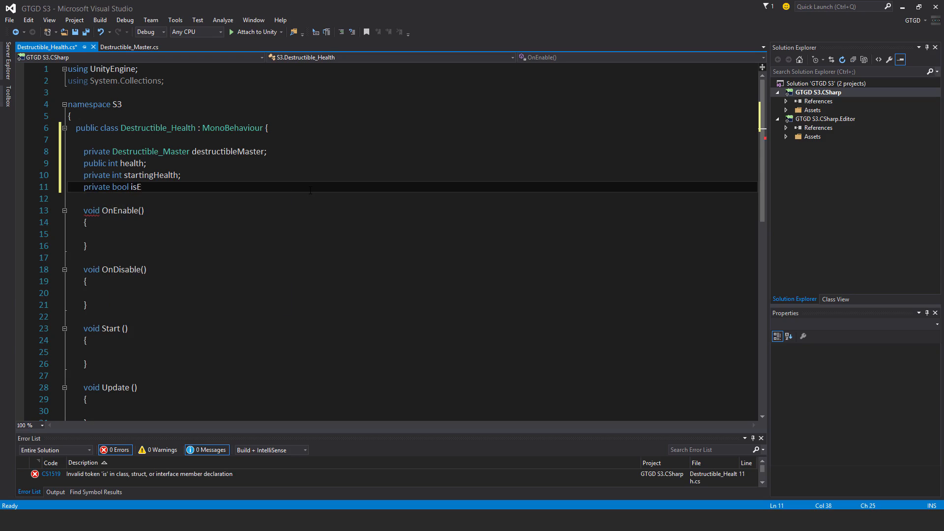
{"action": "type", "text": "xploding ="}
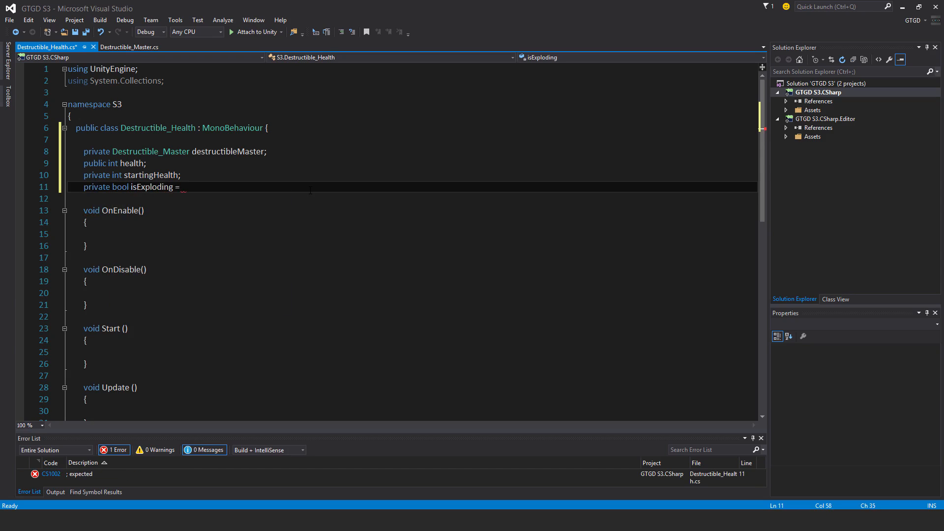
{"action": "type", "text": "false;"}
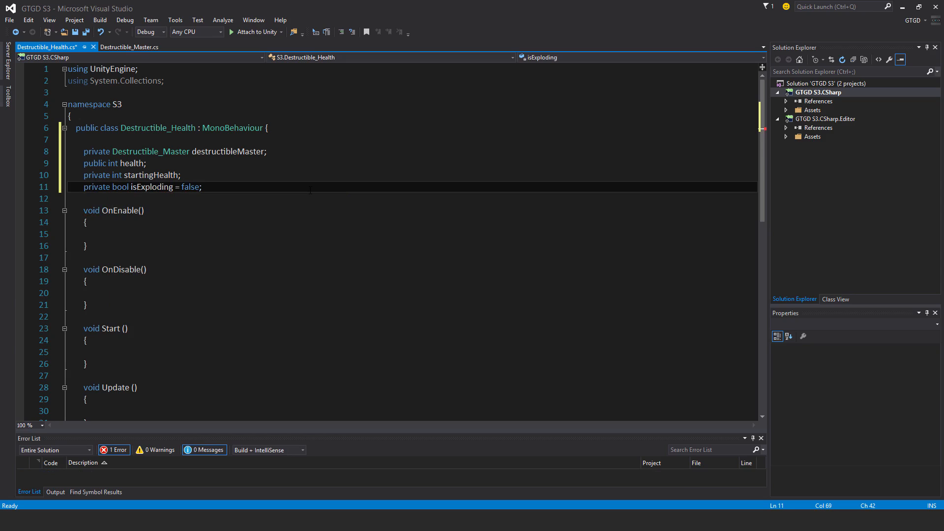
{"action": "key", "text": "ctrl+s"}
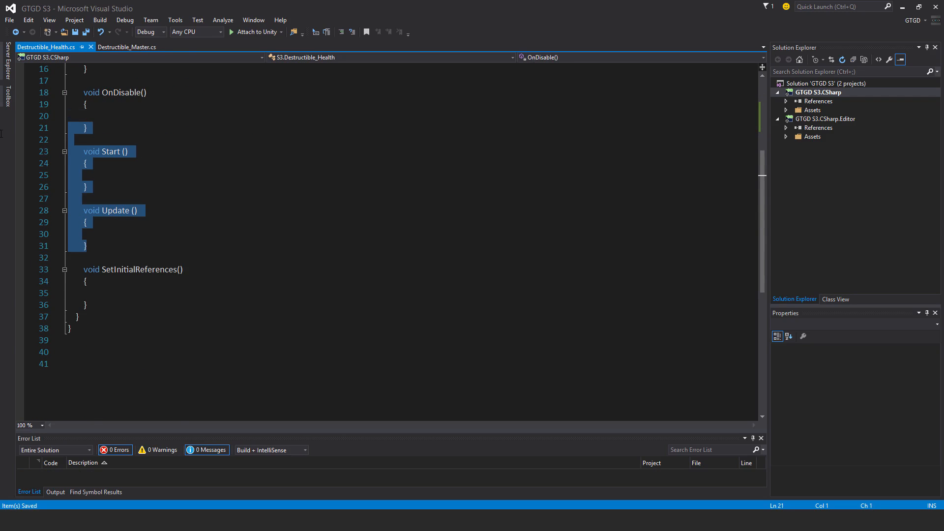
- Remove Start and Update and add an empty DeductHealth(int healthToDeduct) method
{"action": "key", "text": "Delete"}
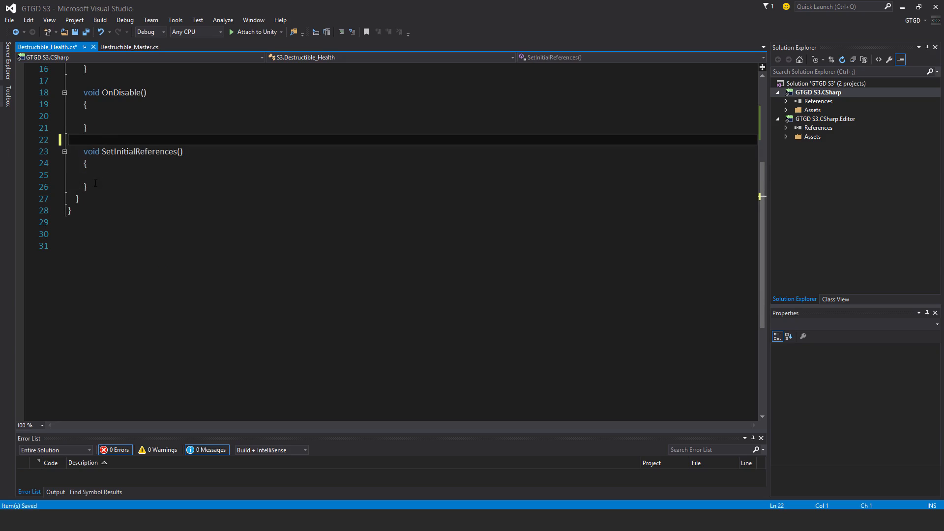
{"action": "type", "text": "v"}
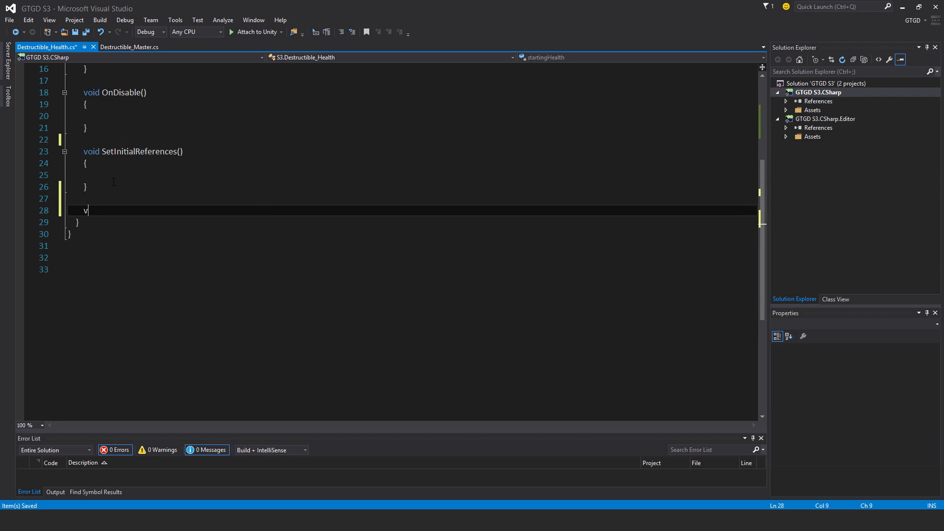
{"action": "type", "text": "oid Dedu"}
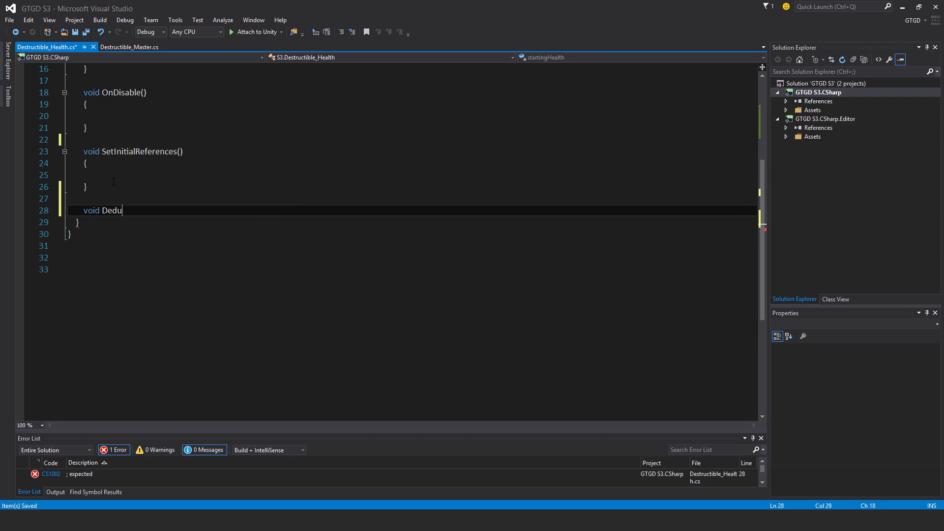
{"action": "type", "text": "ctHealth ("}
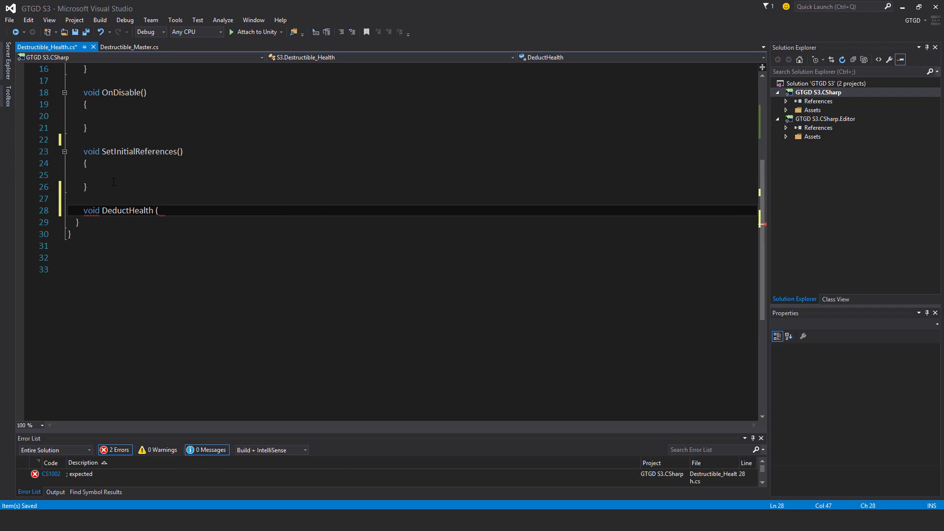
{"action": "type", "text": "int health"}
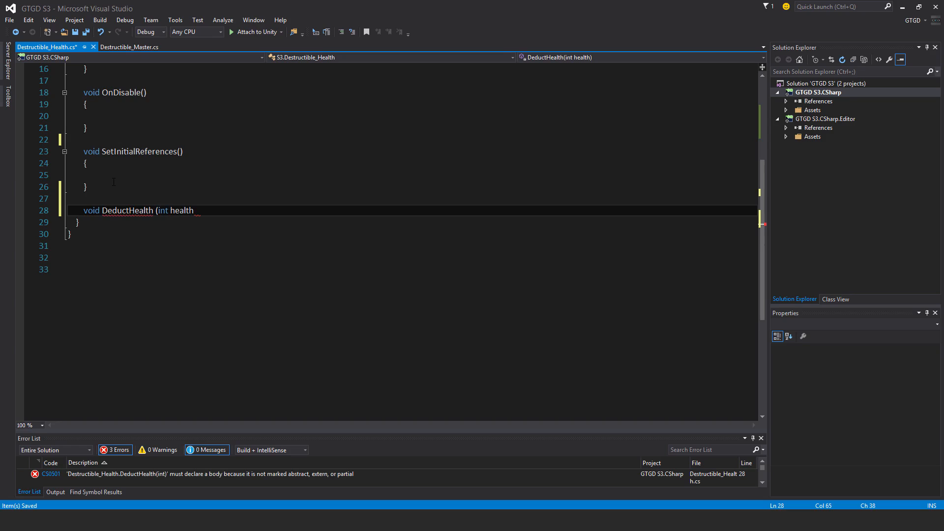
{"action": "type", "text": "ToDeduct)"}
{"action": "type", "text": "{"}
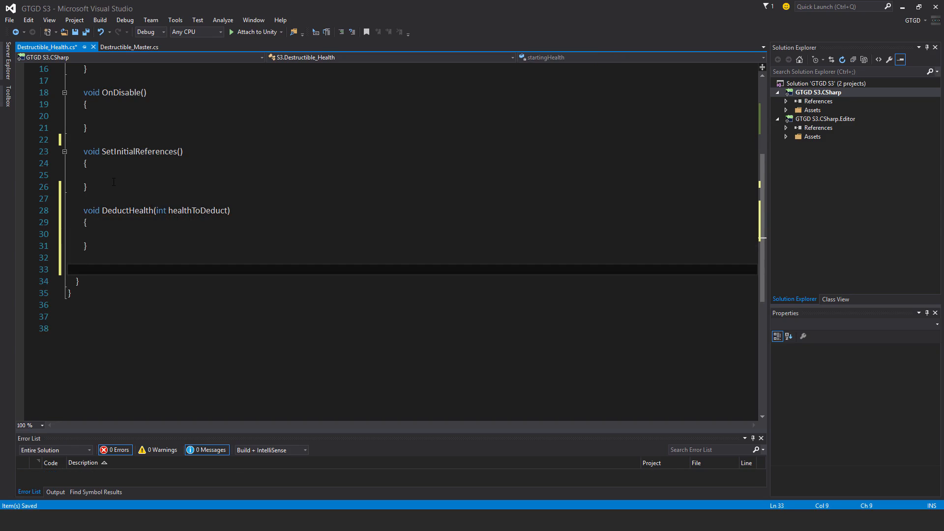
- Add an empty CheckIfHealthLow() method stub
{"action": "type", "text": "void"}
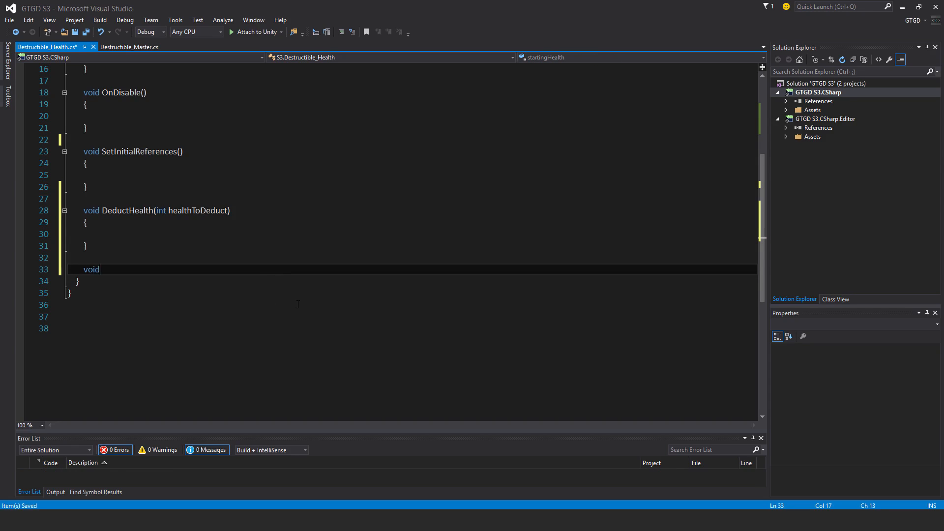
{"action": "type", "text": "CheckIf"}
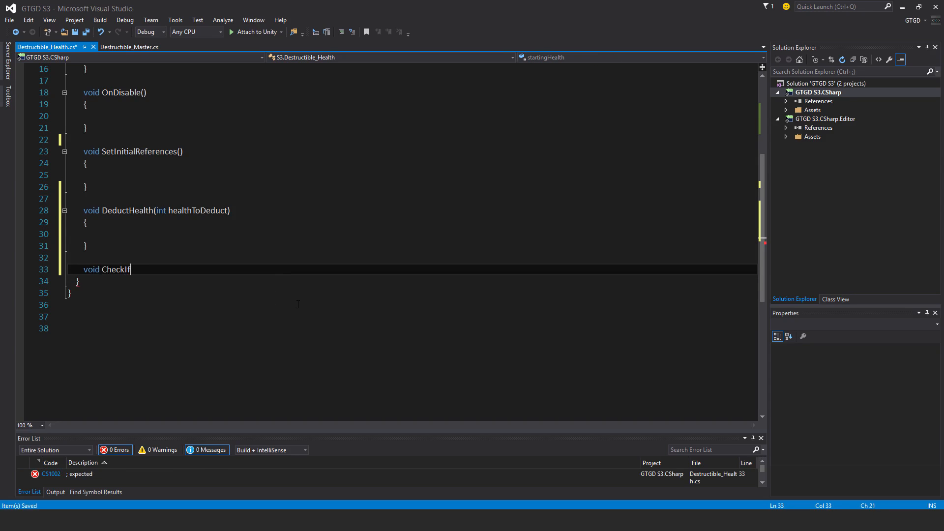
{"action": "type", "text": "HealthL"}
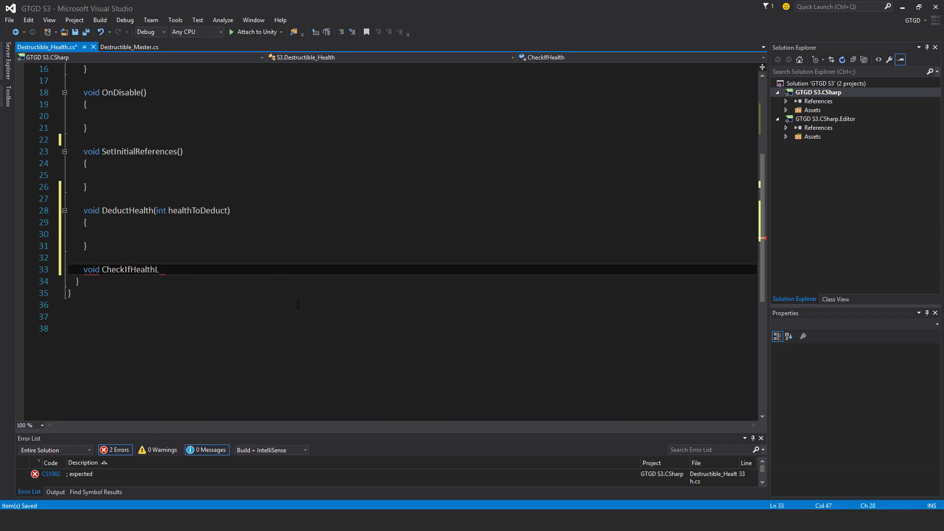
{"action": "type", "text": "ow(){"}
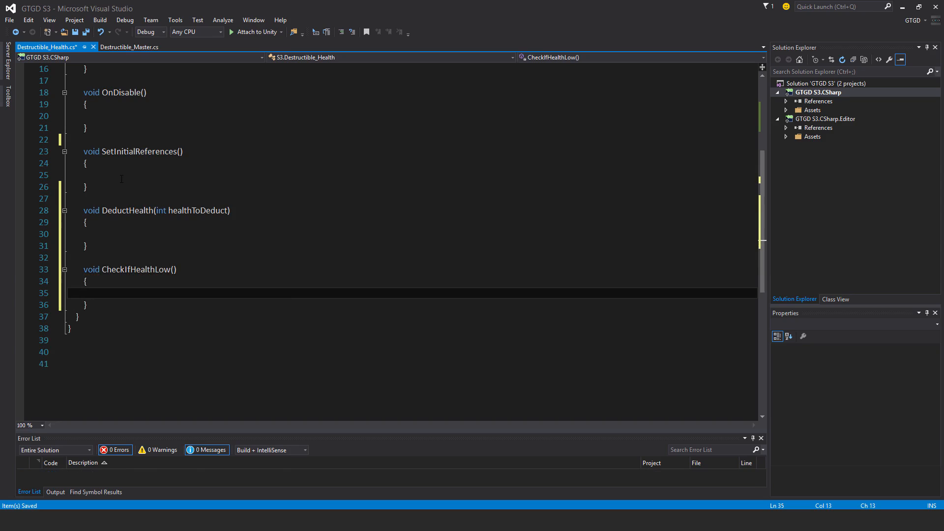
- In SetInitialReferences, cache destructibleMaster via GetComponent<Destructible_Master>()
{"action": "left_click", "coordinate": [114, 175]}
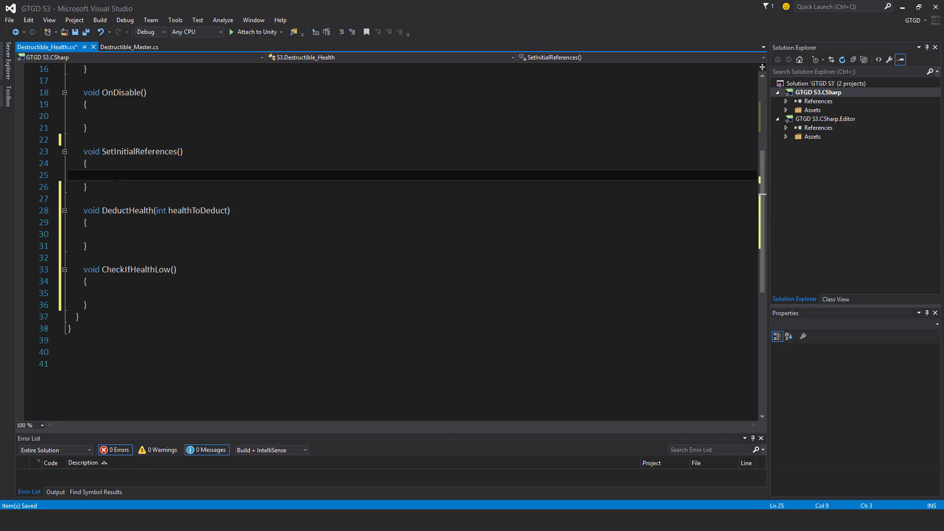
{"action": "type", "text": "des"}
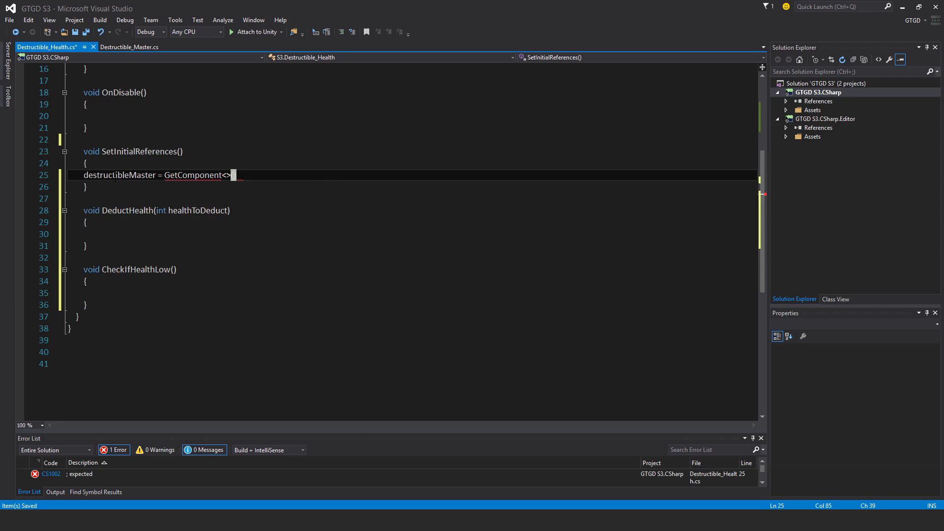
{"action": "type", "text": "Destructible_Master>();"}
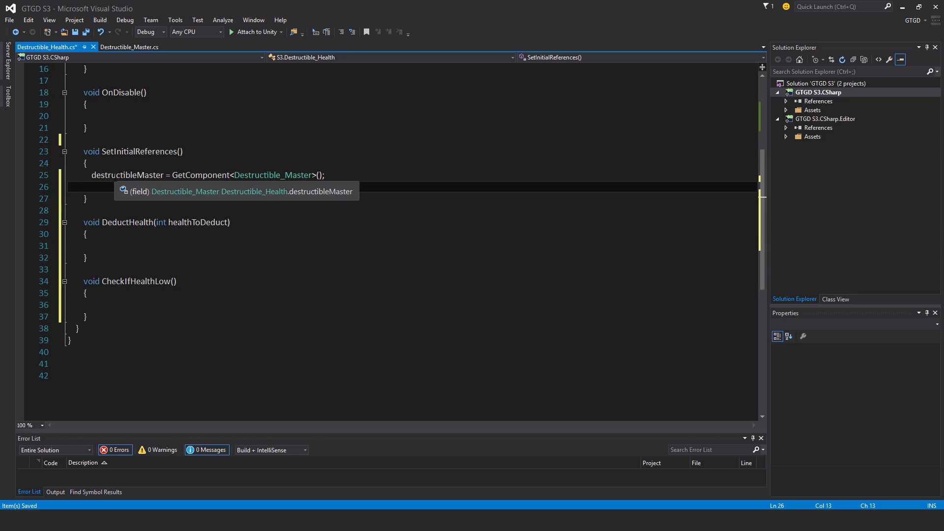
- Set startingHealth = health in SetInitialReferences and call SetInitialReferences() from OnEnable
{"action": "type", "text": "start"}
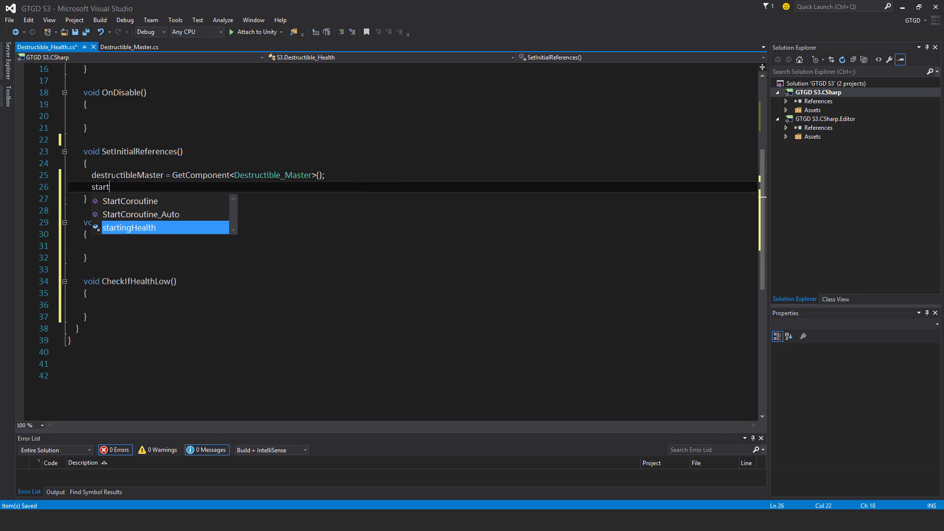
{"action": "type", "text": "ingHealth = health"}
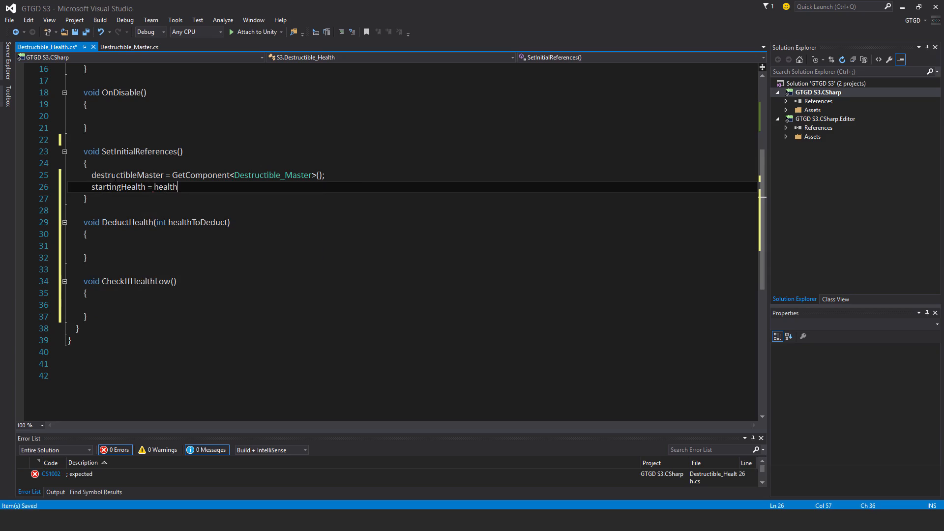
{"action": "type", "text": ";"}
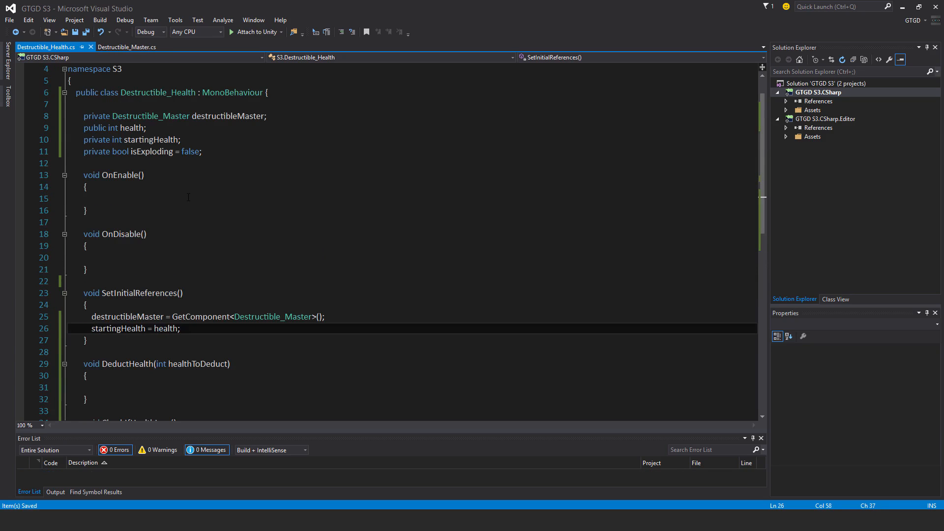
{"action": "type", "text": "setini"}
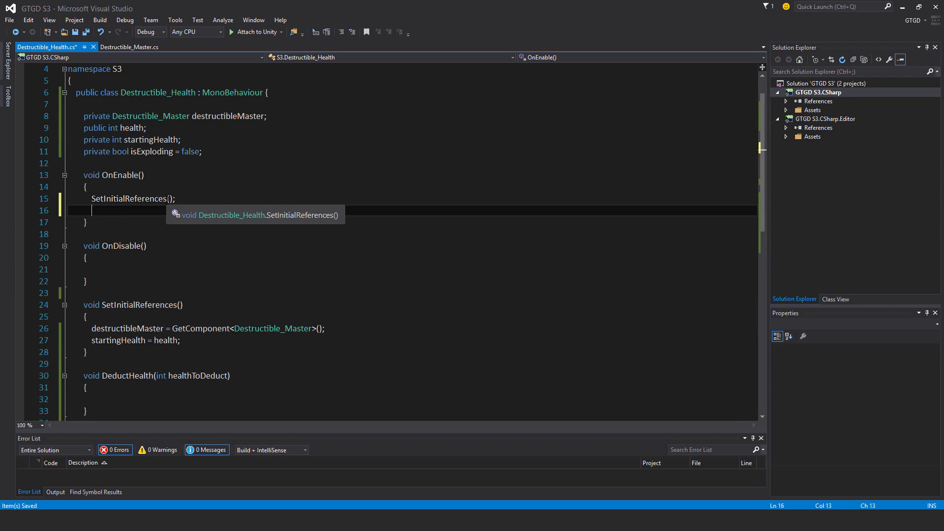
{"action": "mouse_move", "coordinate": [217, 249]}
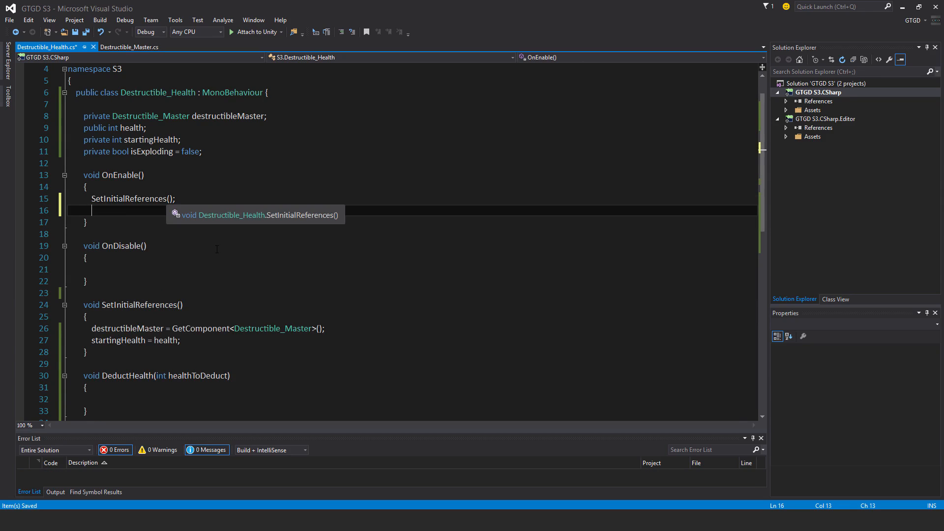
- Subscribe and unsubscribe DeductHealth to destructibleMaster.EventDeductHealth, then begin an if (health <= check in CheckIfHealthLow
{"action": "type", "text": "destructibleMaster.EventDeductHealth +="}
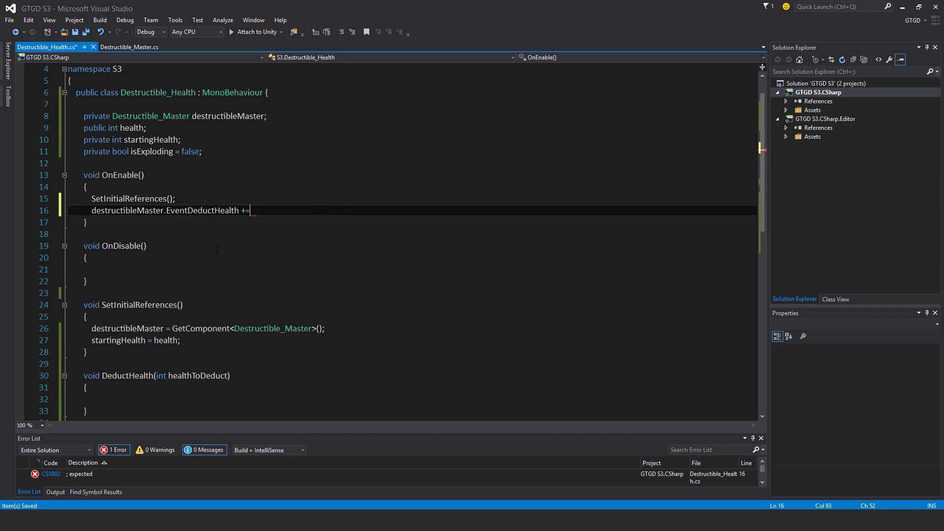
{"action": "type", "text": "ded"}
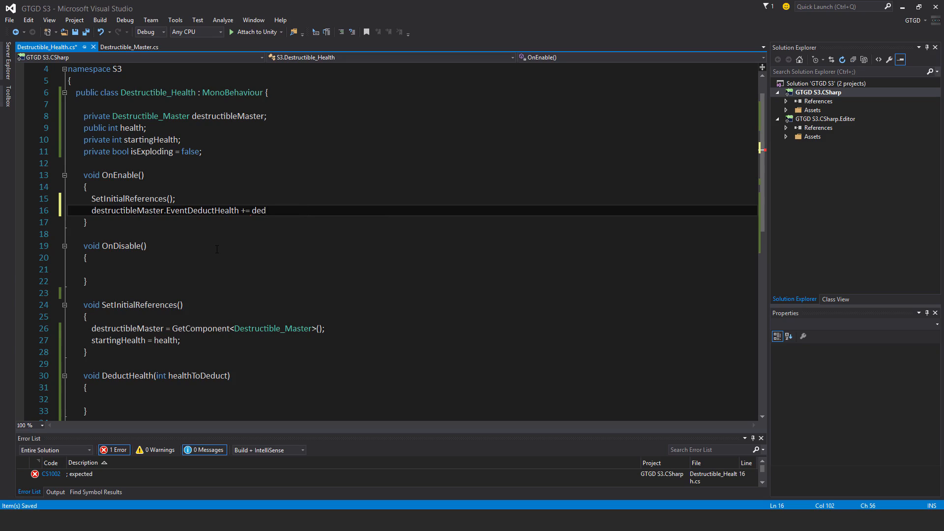
{"action": "type", "text": "DeductHealth;"}
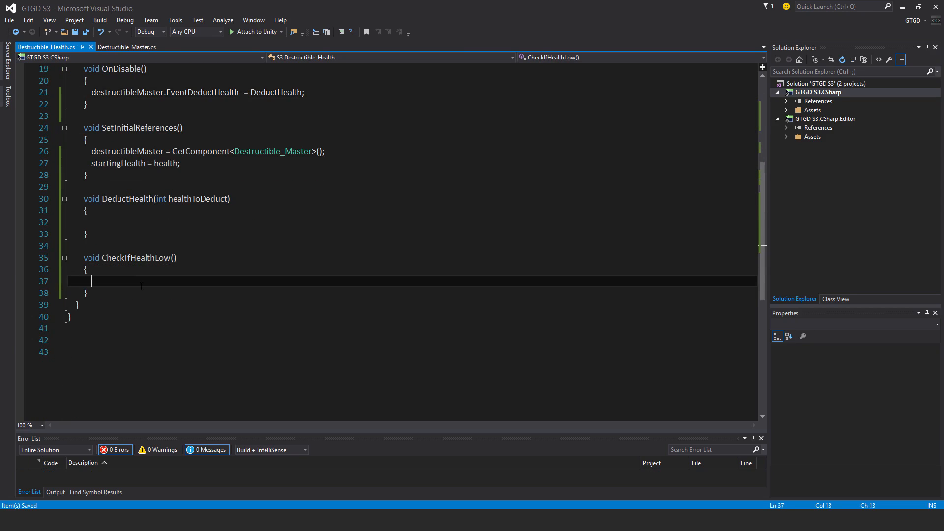
{"action": "mouse_move", "coordinate": [183, 291]}
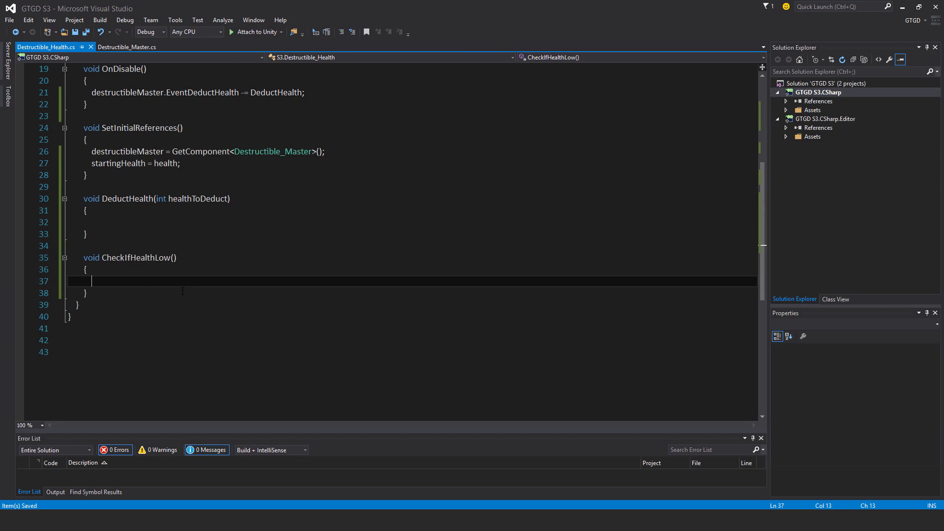
{"action": "mouse_move", "coordinate": [204, 311]}
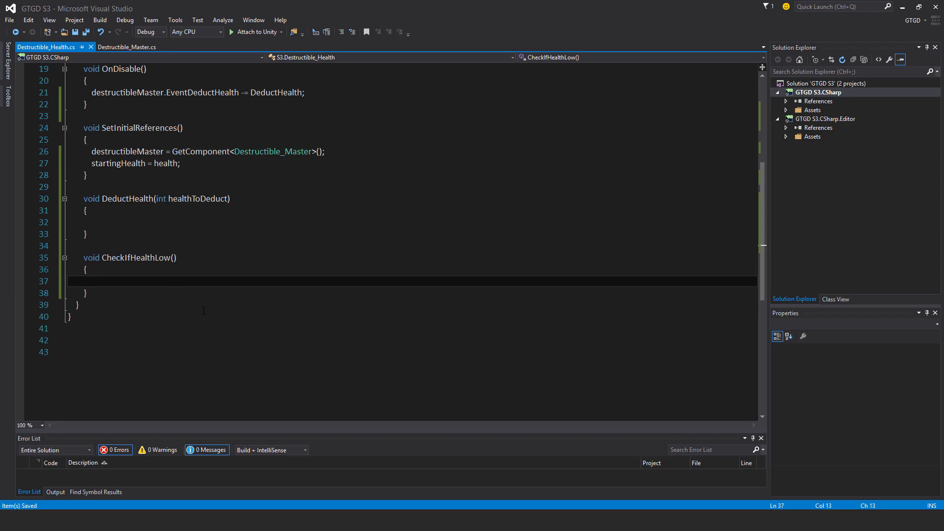
{"action": "type", "text": "if(health <="}
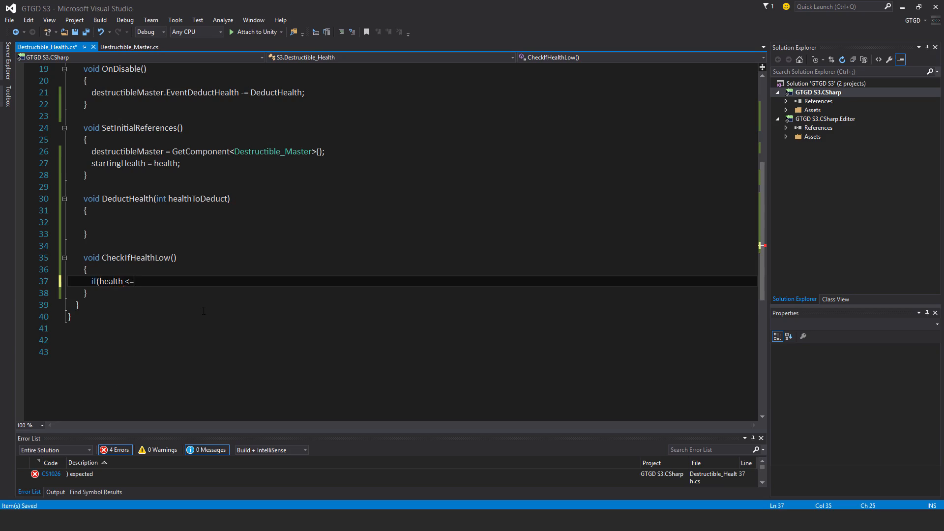
- Complete if (health <= startingHealth / 2) calling destructibleMaster.CallEventHealthLow(), and save
{"action": "type", "text": "startingHealth"}
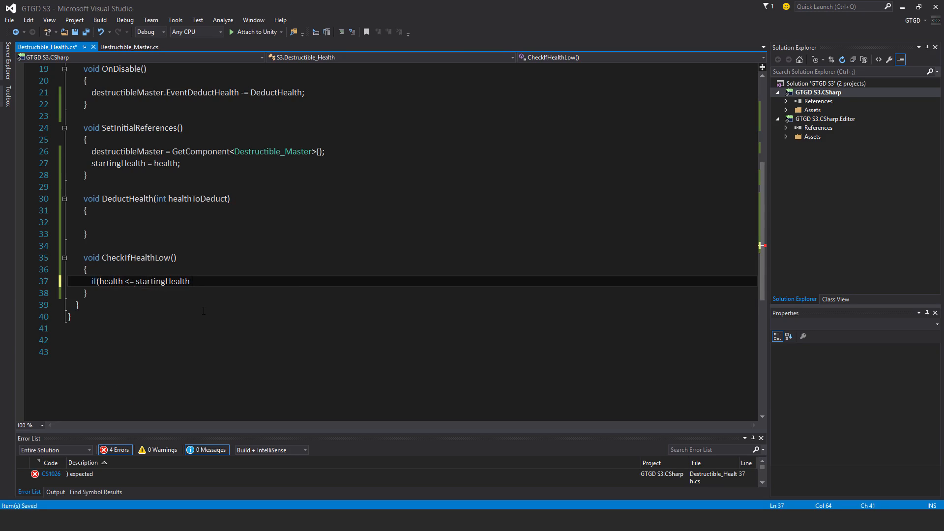
{"action": "type", "text": "/2"}
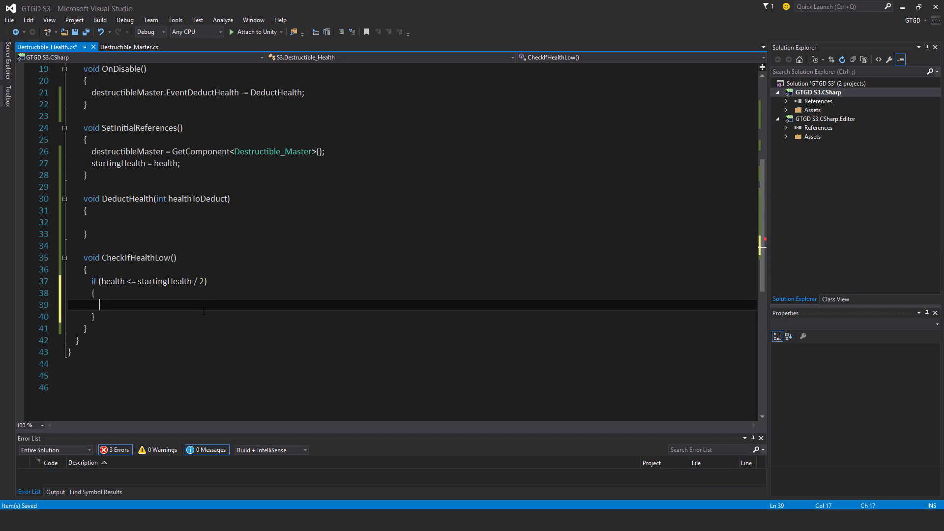
{"action": "type", "text": "destructibleMaster.ca"}
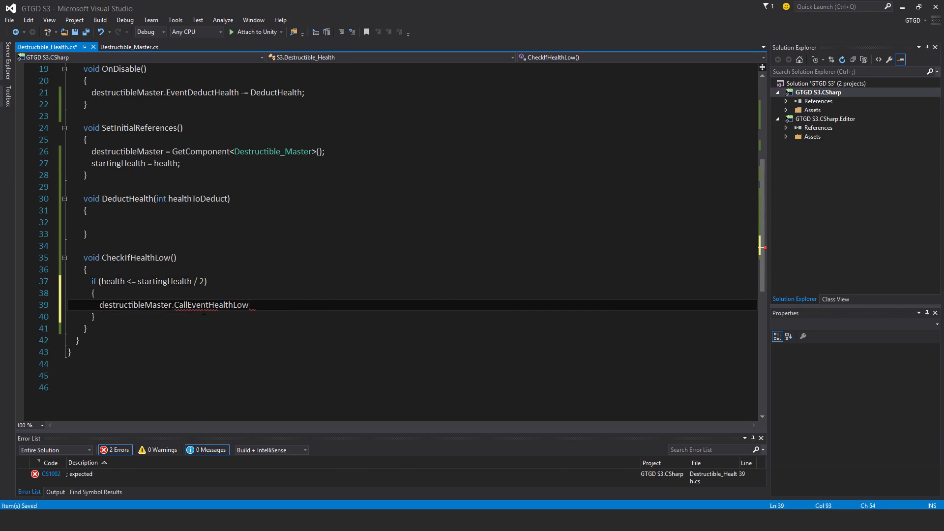
{"action": "type", "text": "();"}
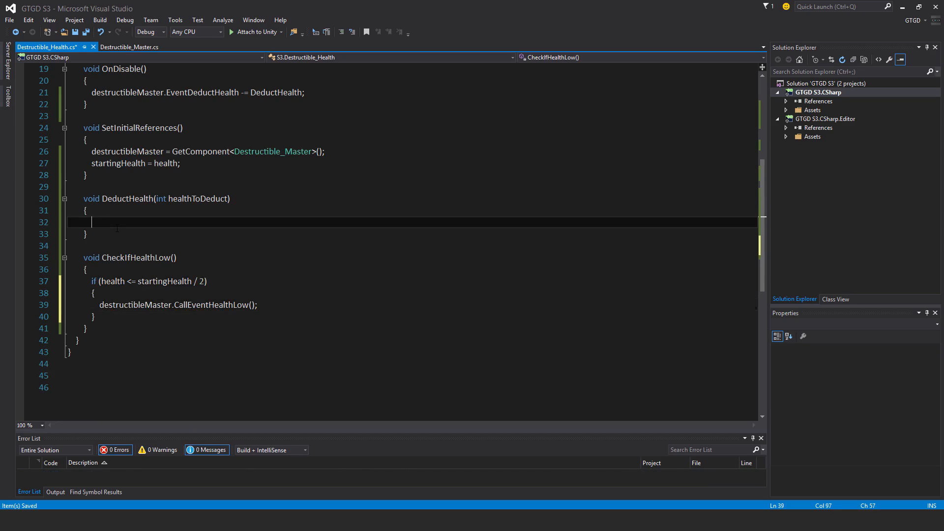
{"action": "left_click", "coordinate": [91, 222]}
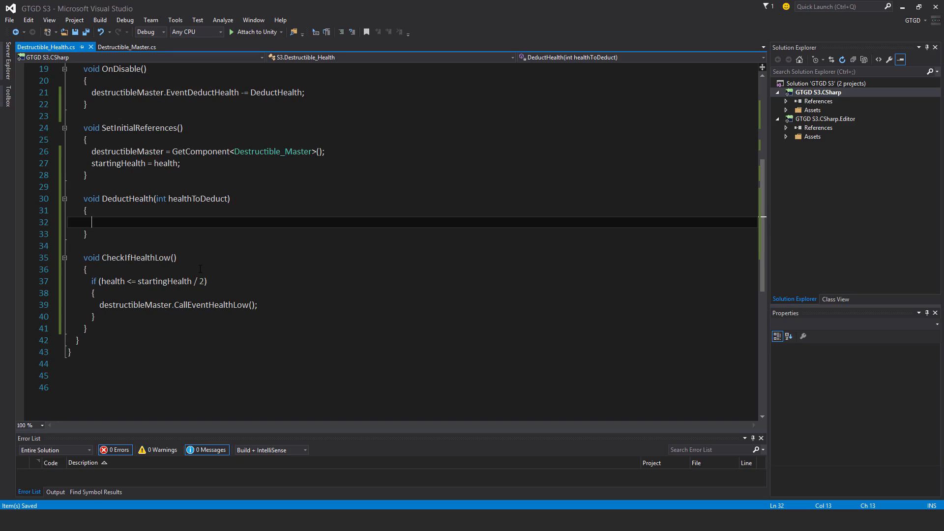
{"action": "mouse_move", "coordinate": [142, 305]}
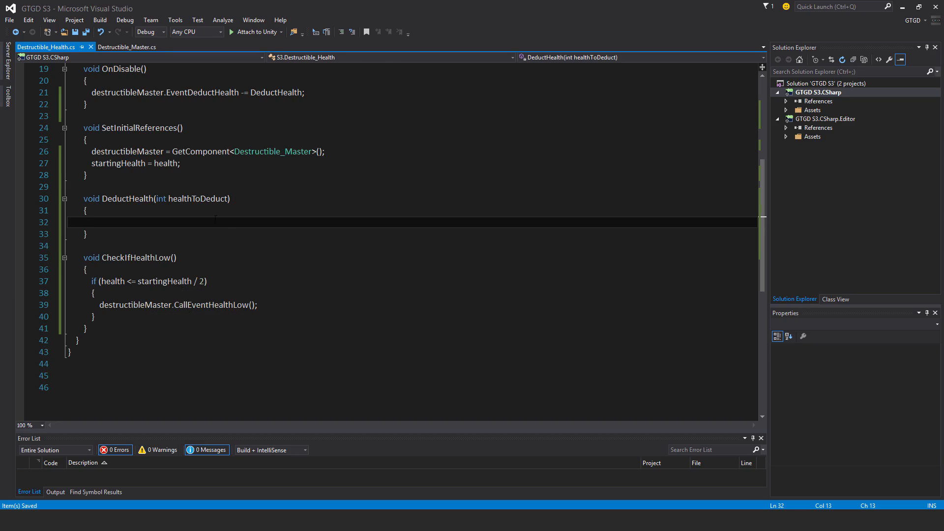
- In DeductHealth, subtract healthToDeduct from health and call CheckIfHealthLow()
{"action": "left_click", "coordinate": [91, 223]}
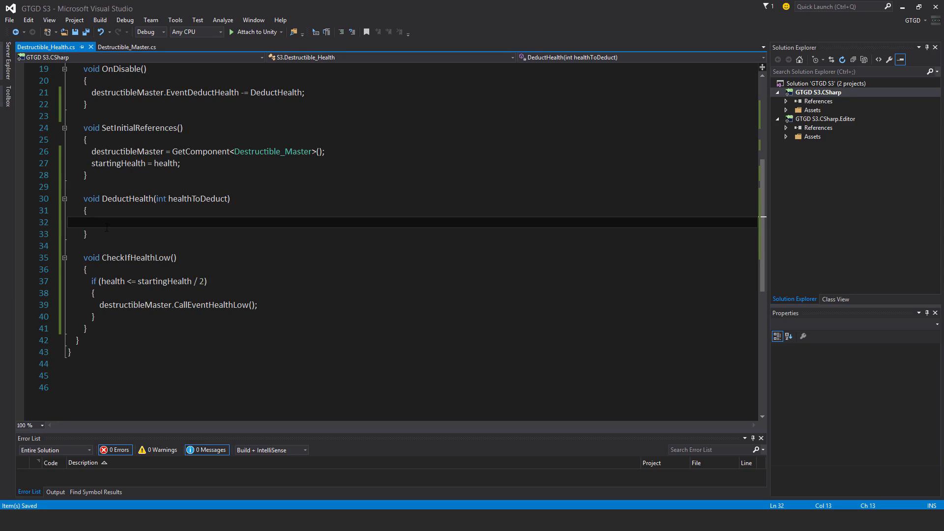
{"action": "type", "text": "health"}
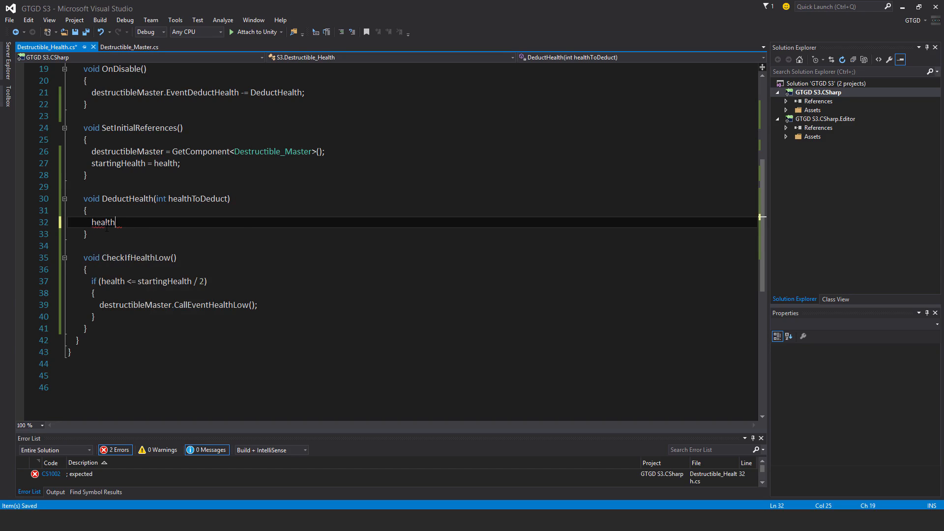
{"action": "type", "text": "-= healthToDeduct;"}
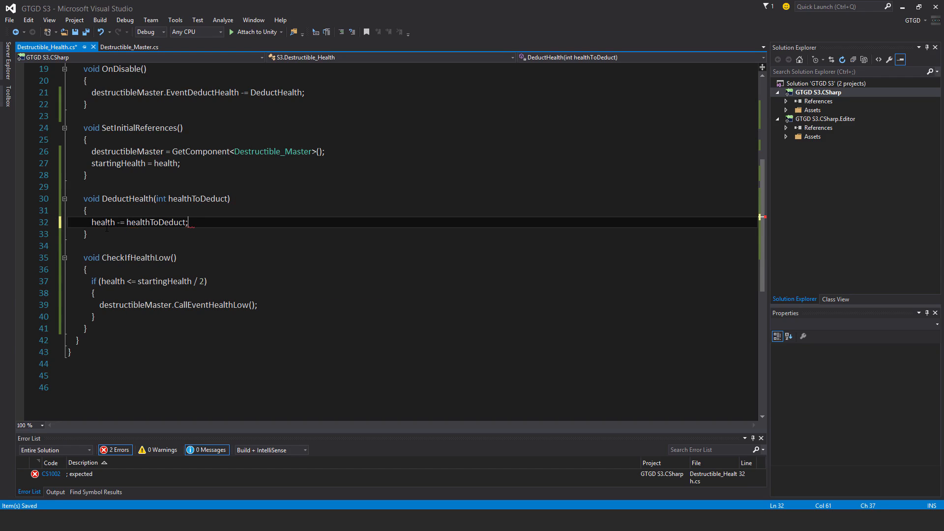
{"action": "type", "text": "che"}
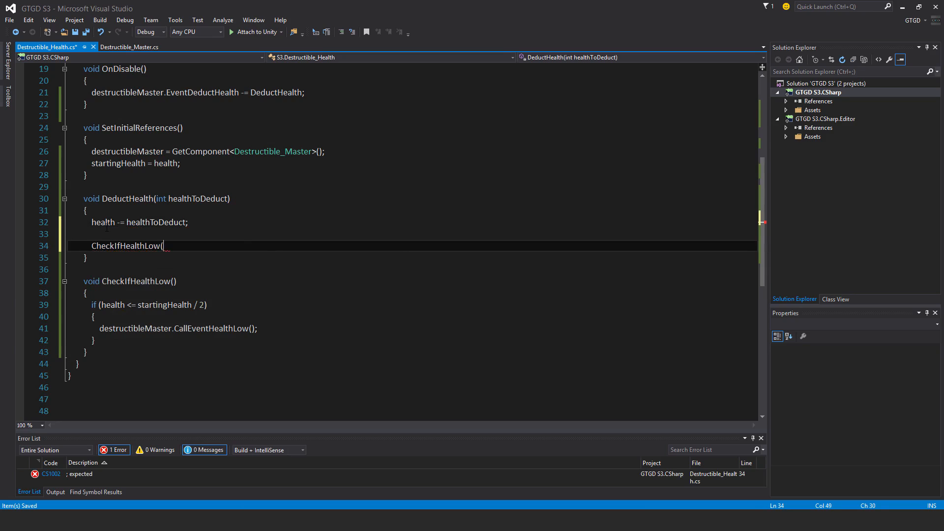
{"action": "type", "text": ");"}
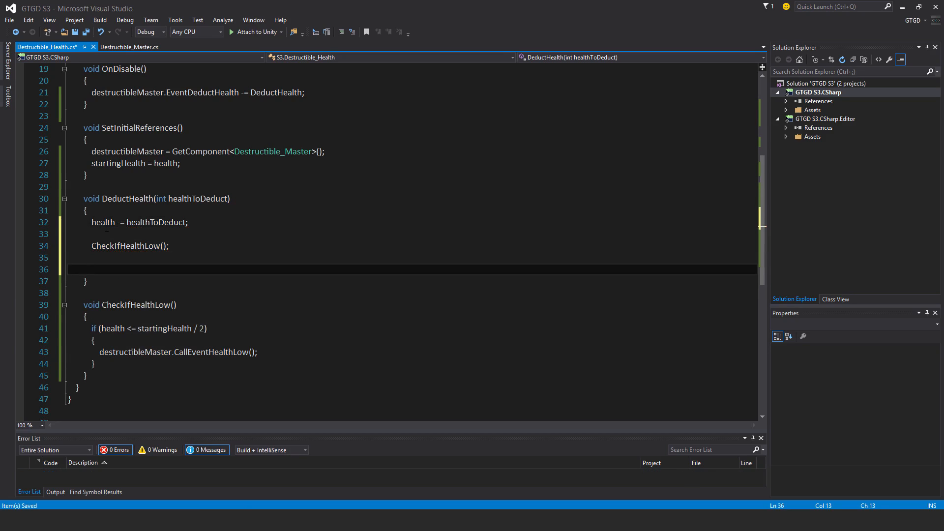
- Begin an if (health <= condition below the CheckIfHealthLow() call
{"action": "type", "text": "if"}
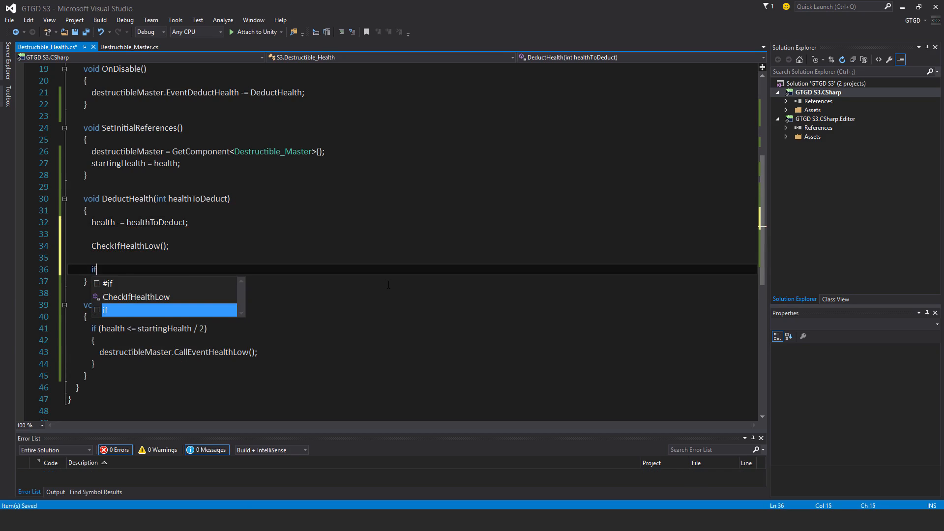
{"action": "type", "text": "(healthToDeduct"}
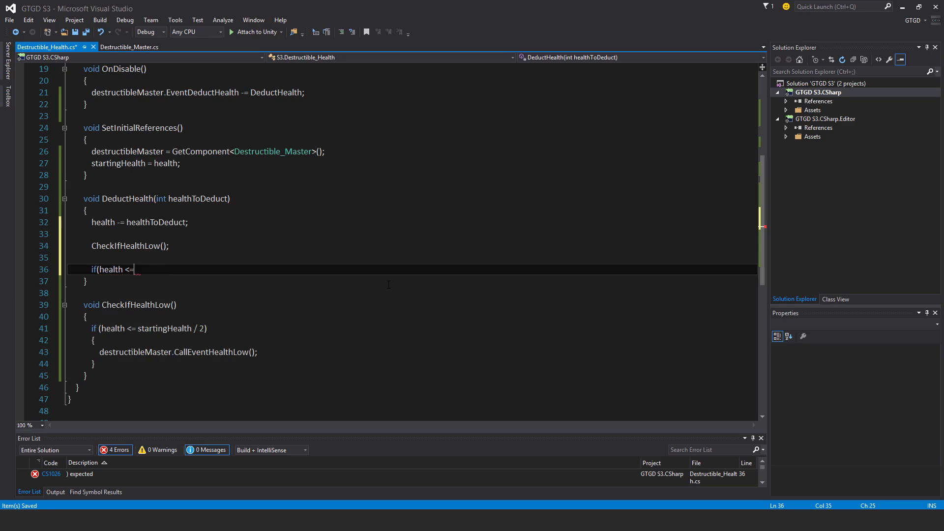
- Finish the condition as if (health <= 0 && !isExploding) and open its block
{"action": "type", "text": "0"}
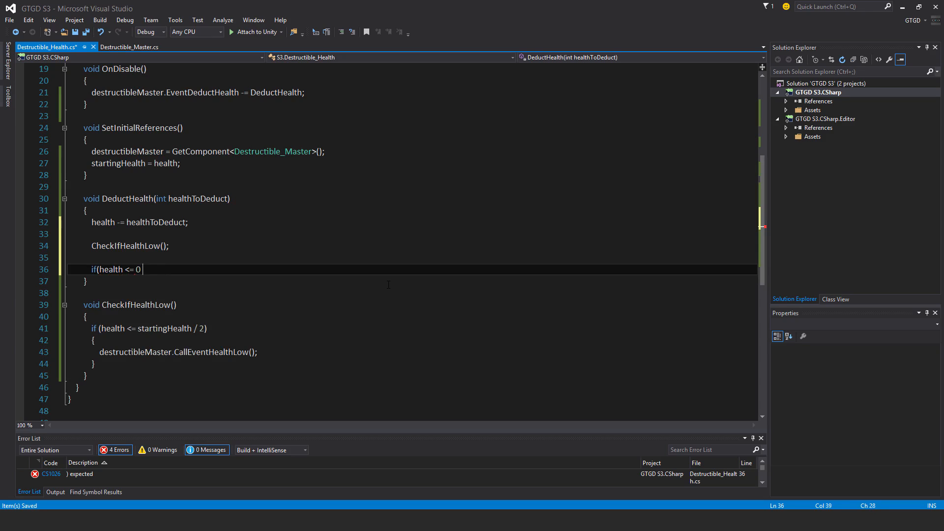
{"action": "type", "text": "&& !"}
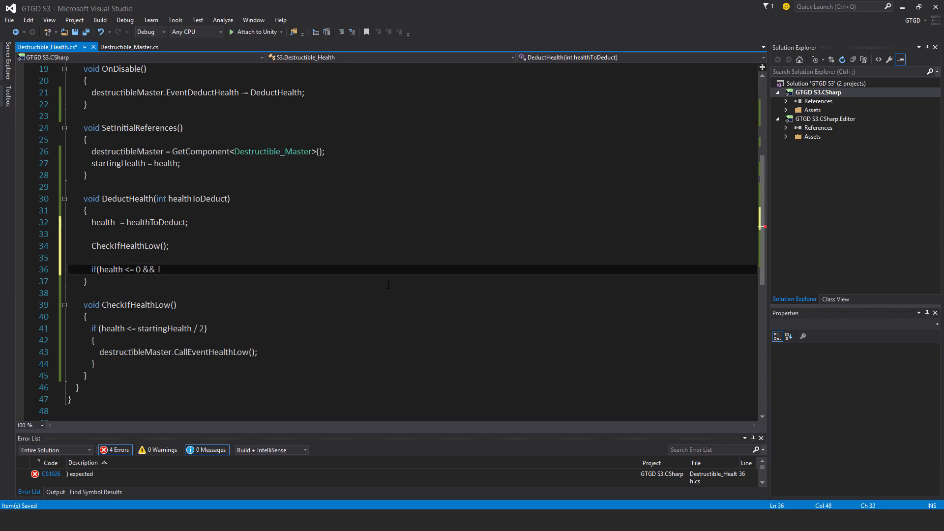
{"action": "type", "text": "isExploding"}
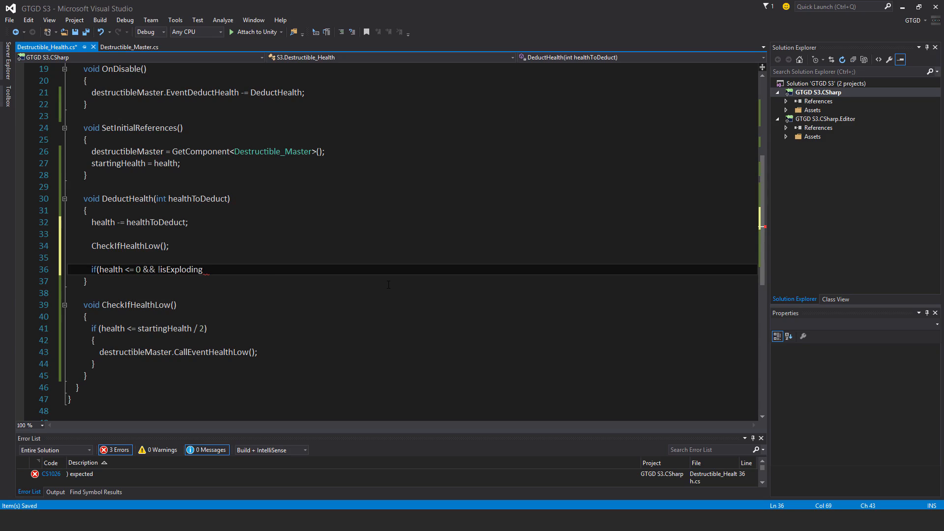
{"action": "type", "text": ")"}
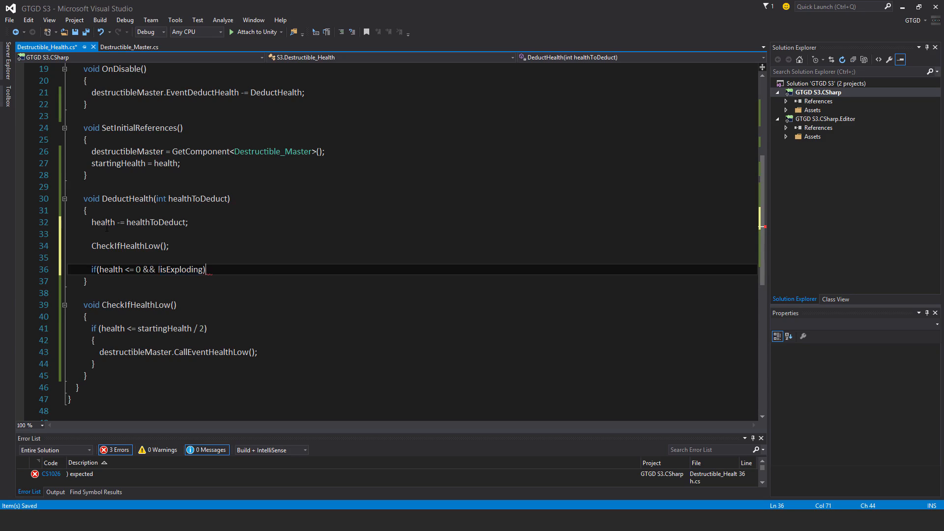
{"action": "key", "text": "enter"}
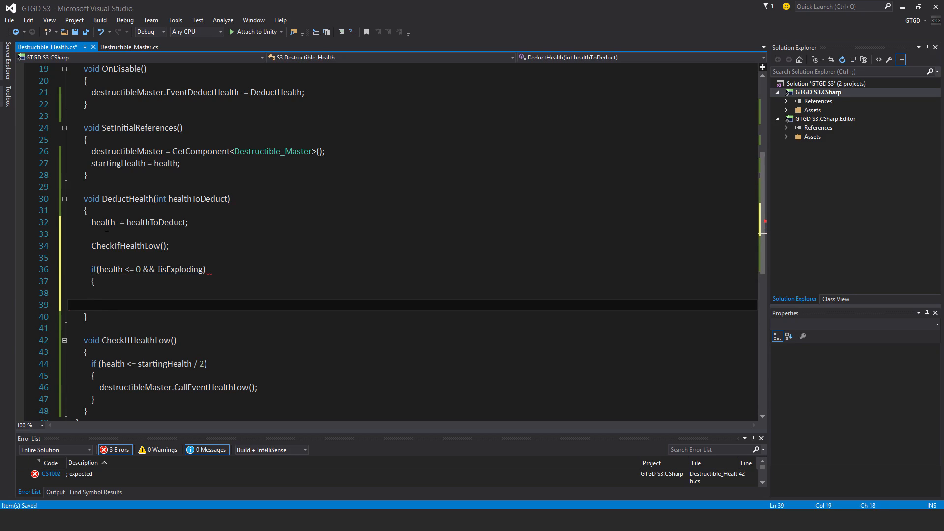
- Inside the block set isExploding = true and call destructibleMaster.CallEventDestroyMe(), then save
{"action": "type", "text": "isExploding"}
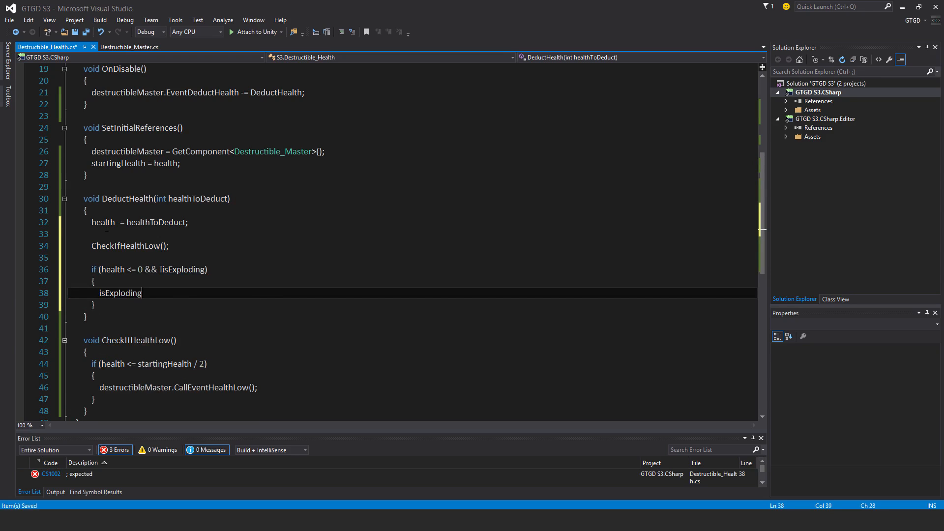
{"action": "type", "text": "= true;"}
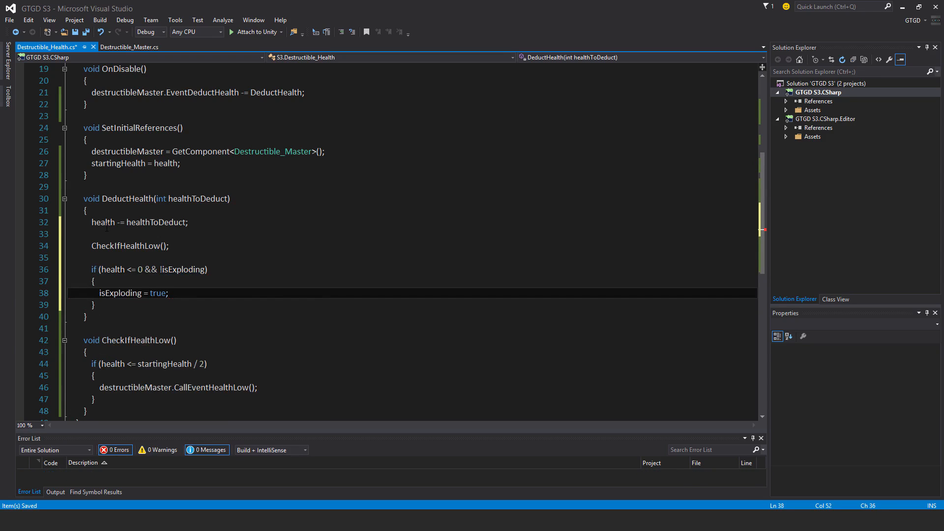
{"action": "key", "text": "enter"}
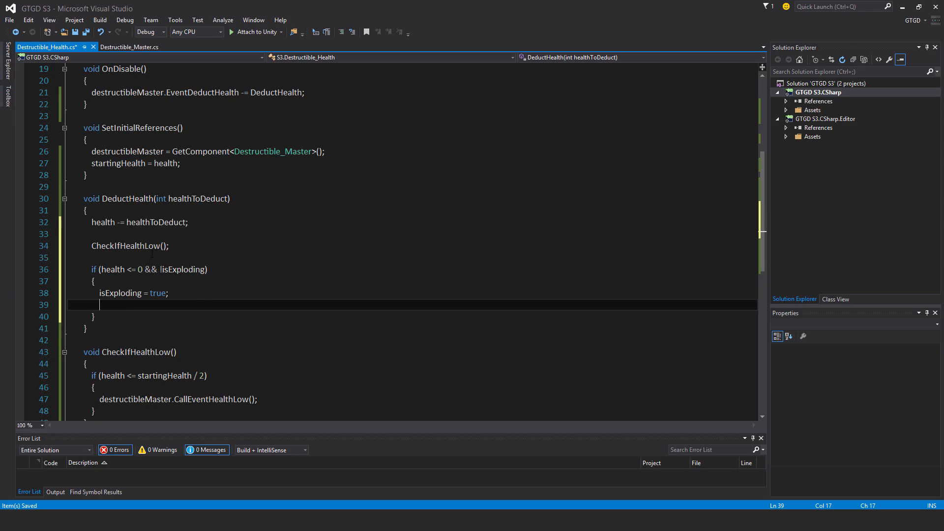
{"action": "type", "text": "destructibleMaster"}
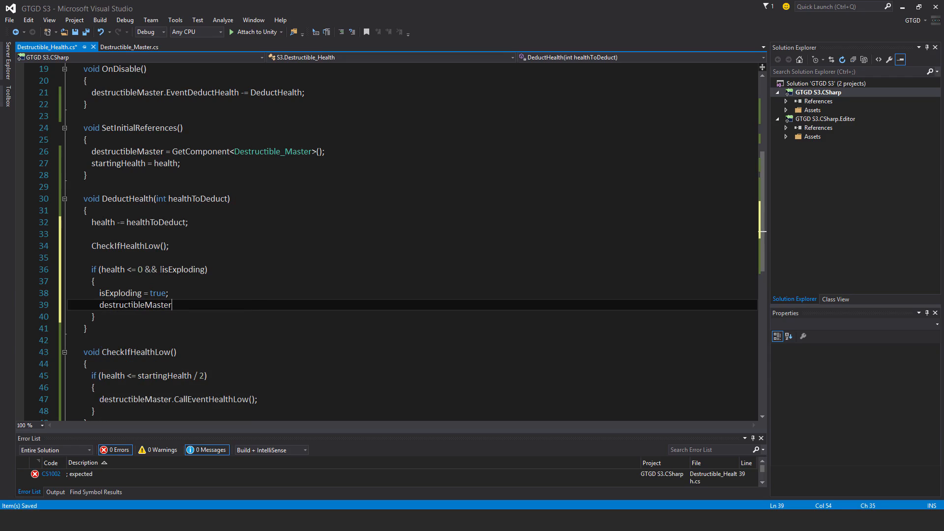
{"action": "type", "text": ".calle"}
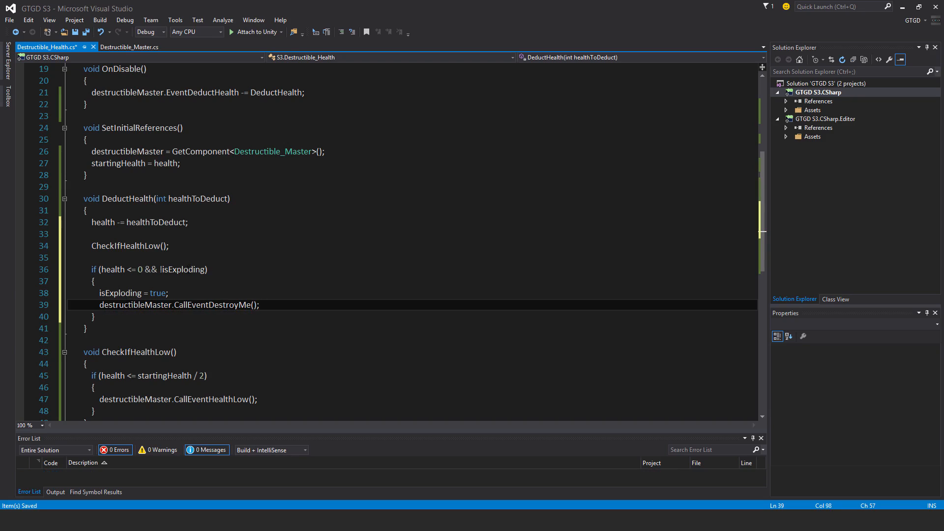
{"action": "left_click", "coordinate": [258, 305]}
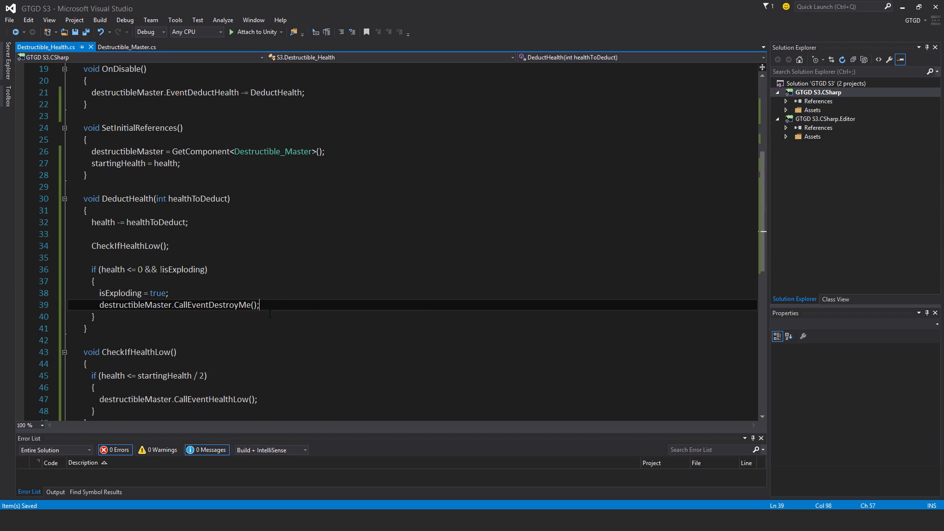
{"action": "scroll", "scroll_direction": "up", "scroll_amount": 3}
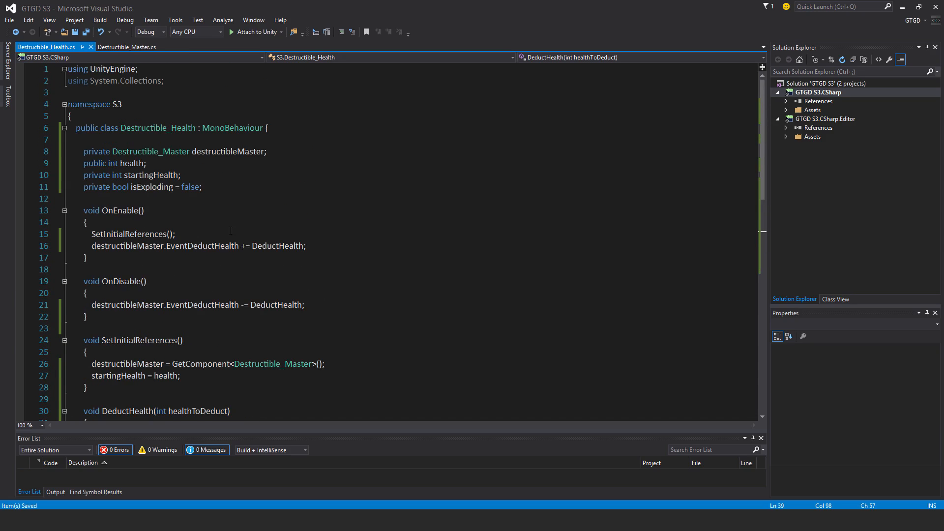
{"action": "scroll", "scroll_direction": "down", "scroll_amount": 3}
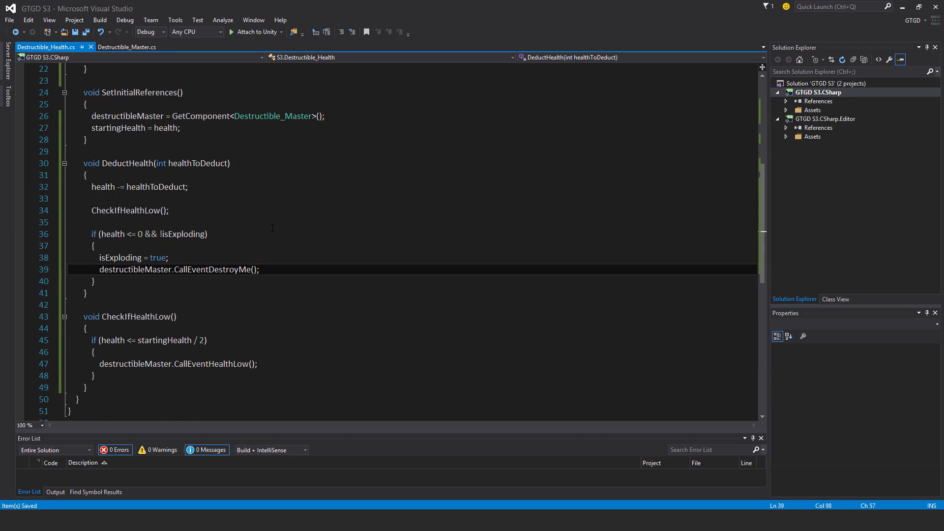
{"action": "scroll", "scroll_direction": "up", "scroll_amount": 3}
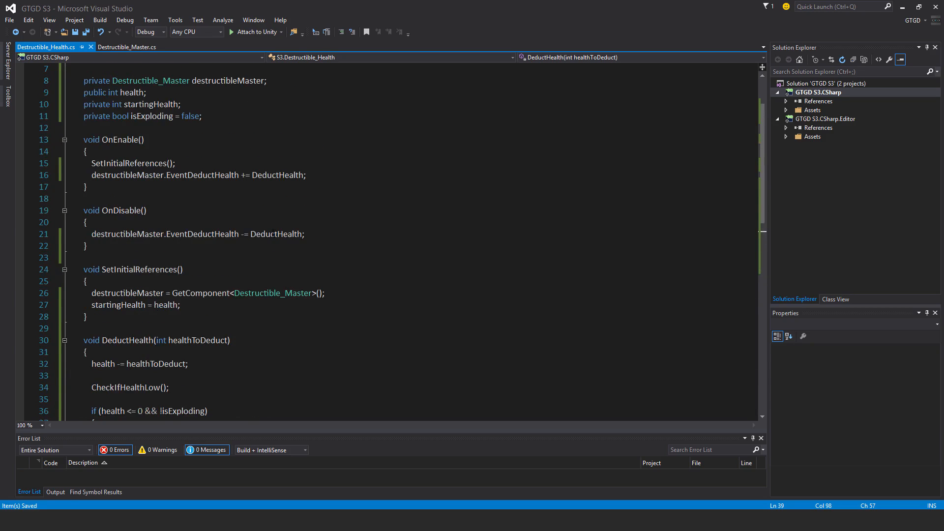
{"action": "scroll", "scroll_direction": "down", "scroll_amount": 3}
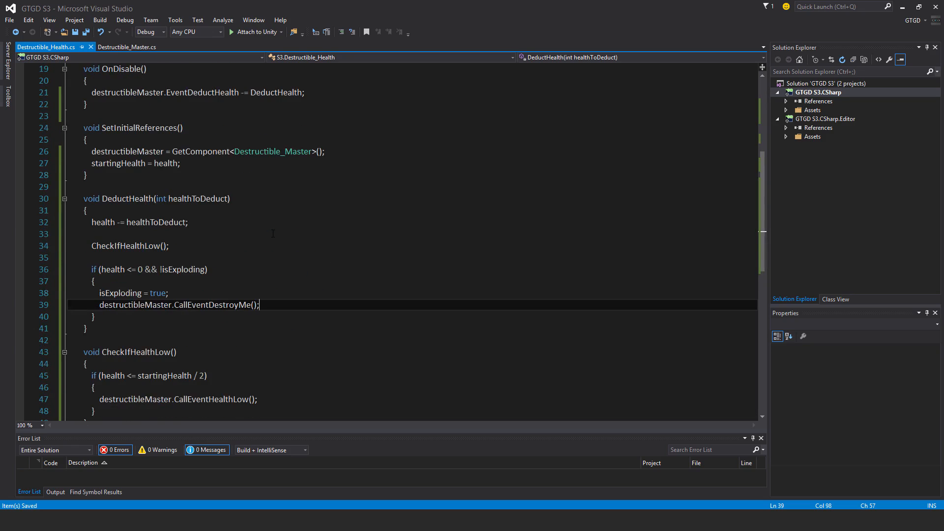
{"action": "scroll", "scroll_direction": "down", "scroll_amount": 3}
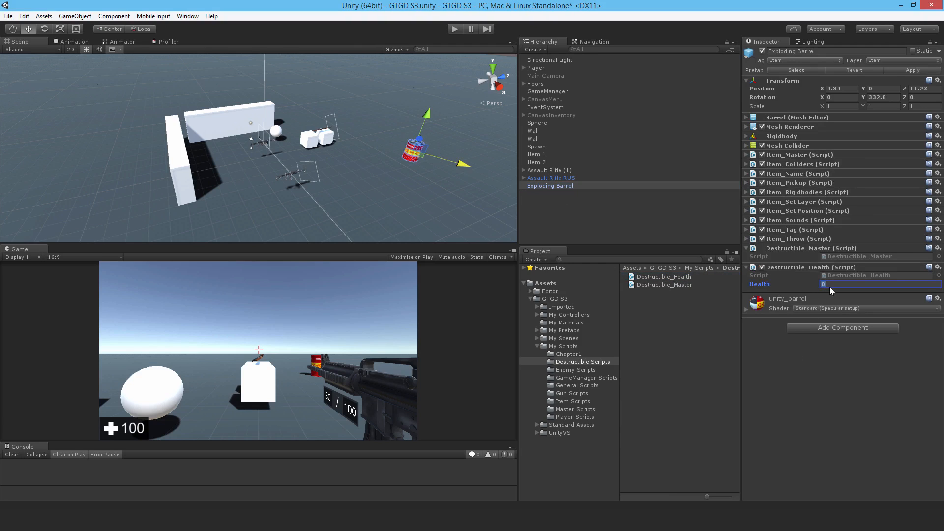
- Set the Exploding Barrel's Destructible_Health Health value to 50
{"action": "type", "text": "50"}
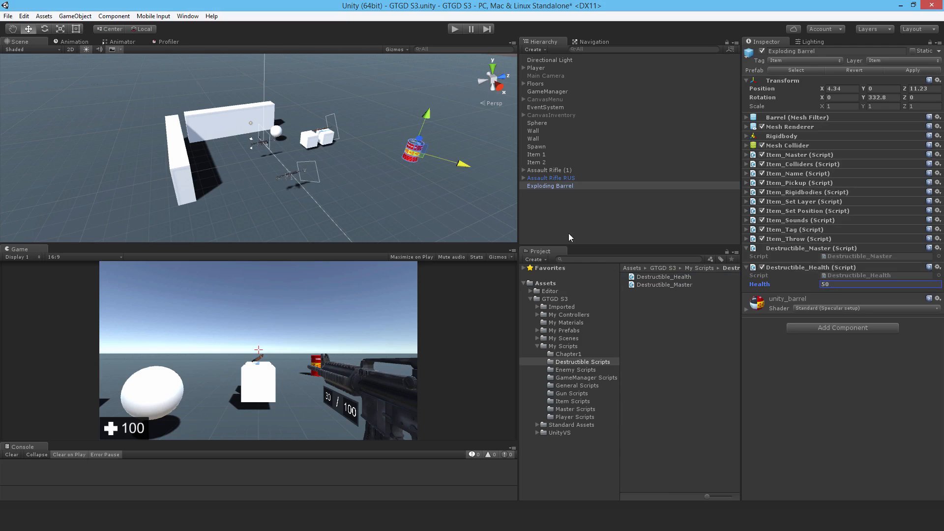
{"action": "mouse_move", "coordinate": [453, 35]}
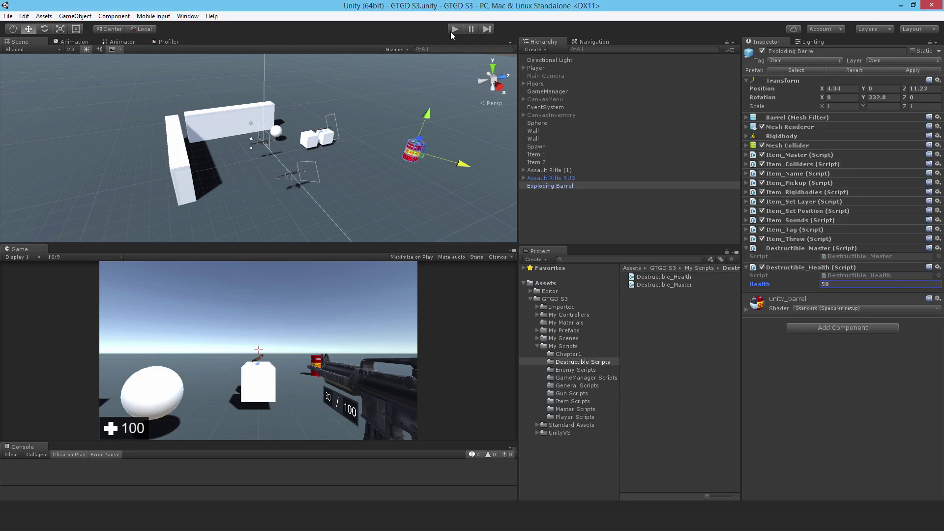
{"action": "left_click", "coordinate": [454, 28]}
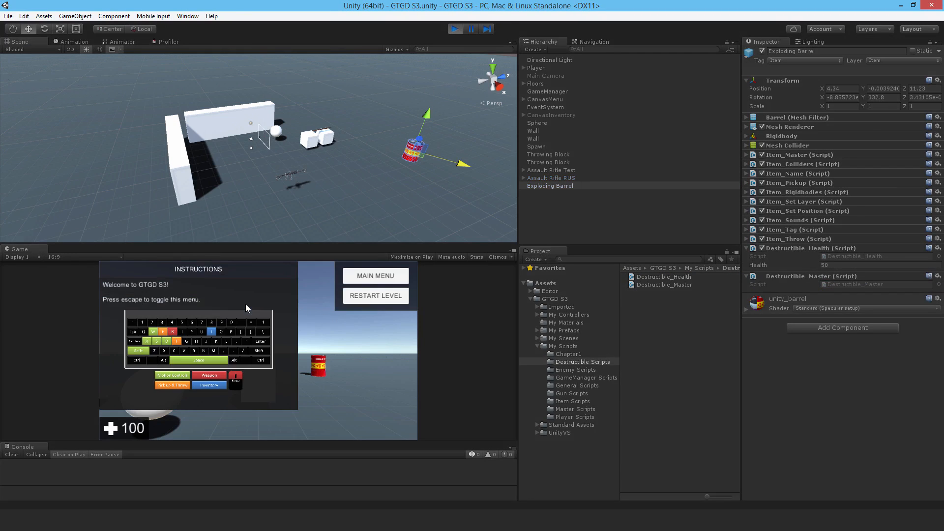
{"action": "key", "text": "escape"}
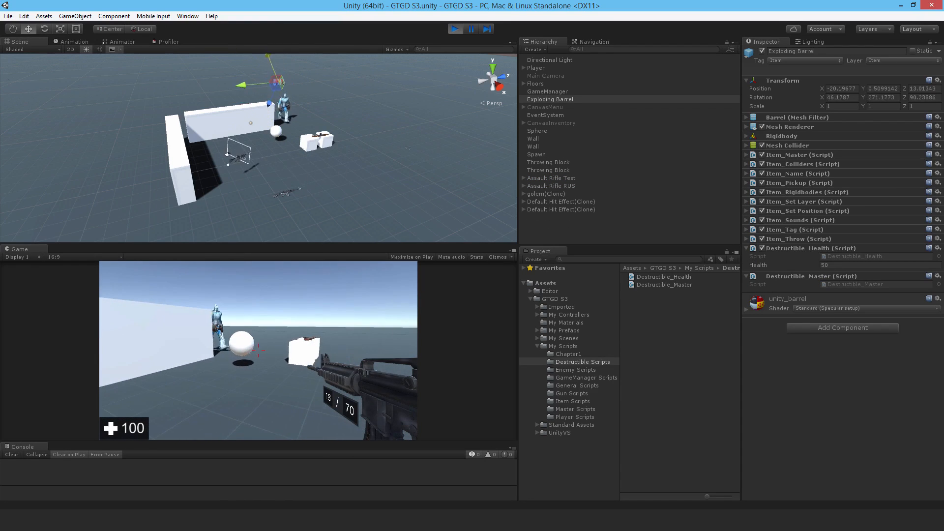
{"action": "key", "text": "escape"}
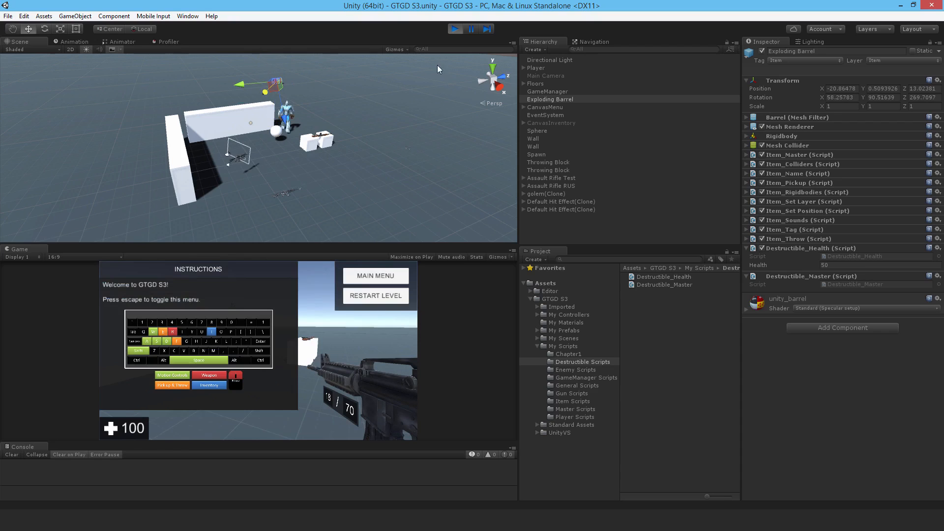
{"action": "left_click", "coordinate": [455, 28]}
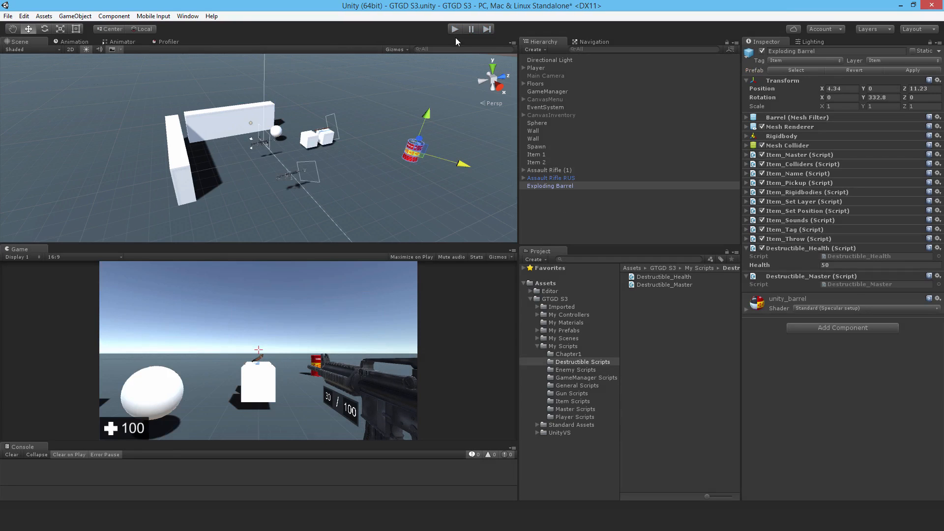